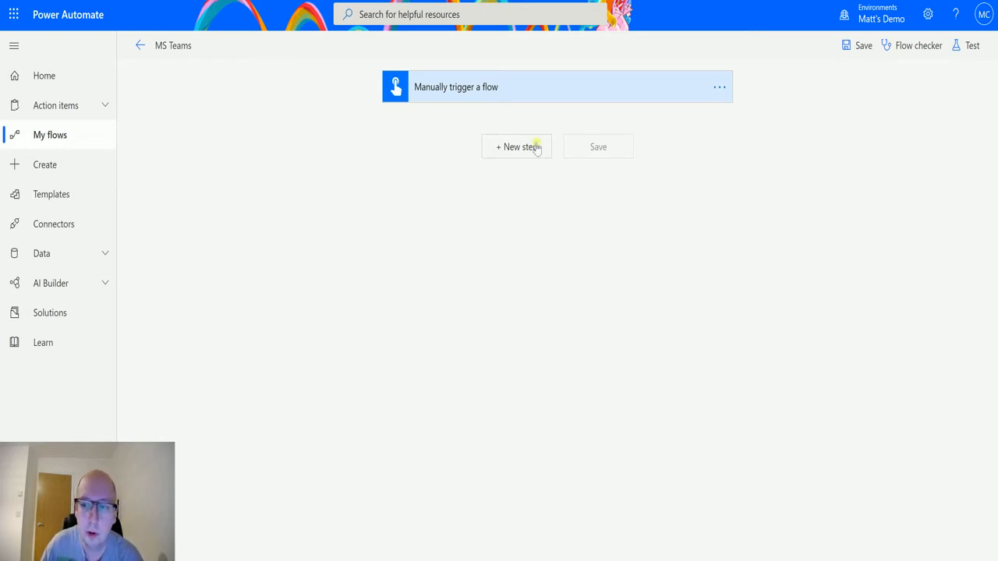
mouse_move(514, 161)
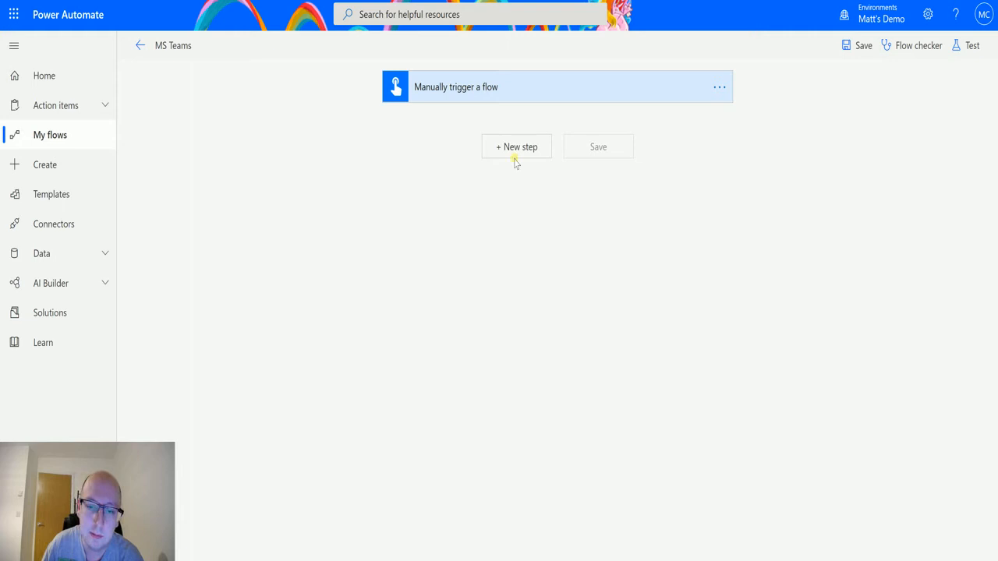
- Add the Teams action 'Post an Adaptive Card to a Teams channel and wait for a response' after the trigger
left_click(516, 147)
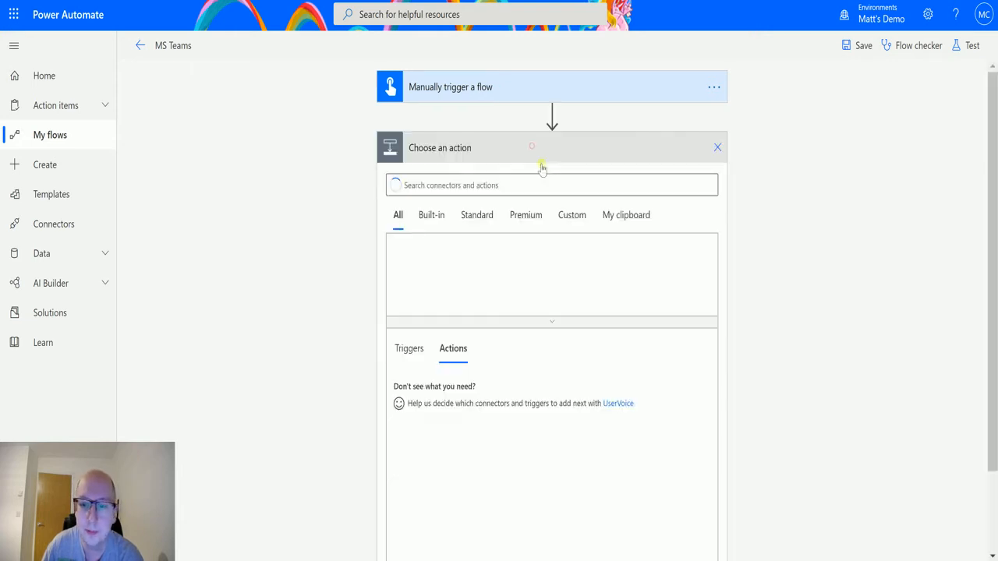
left_click(551, 184)
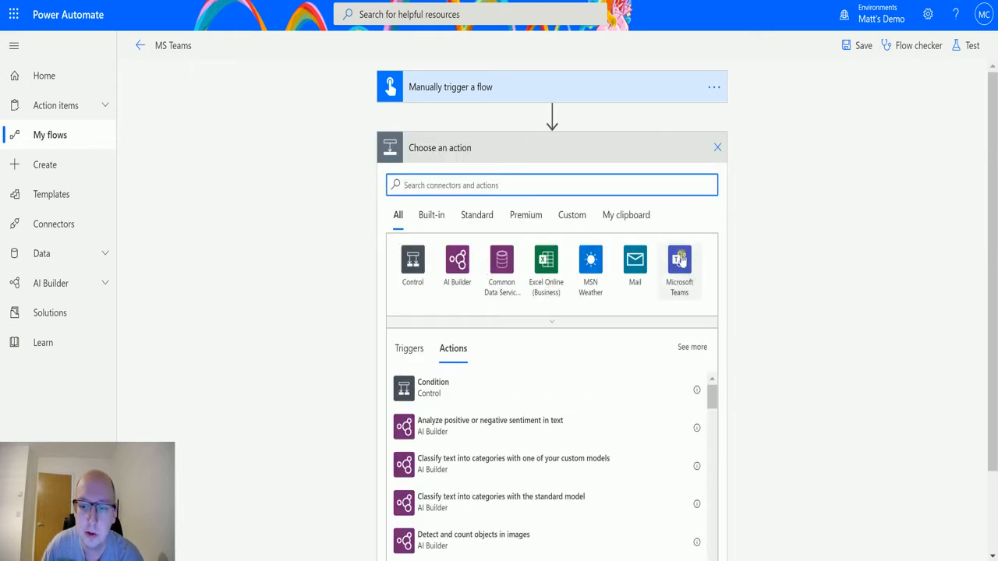
left_click(679, 267)
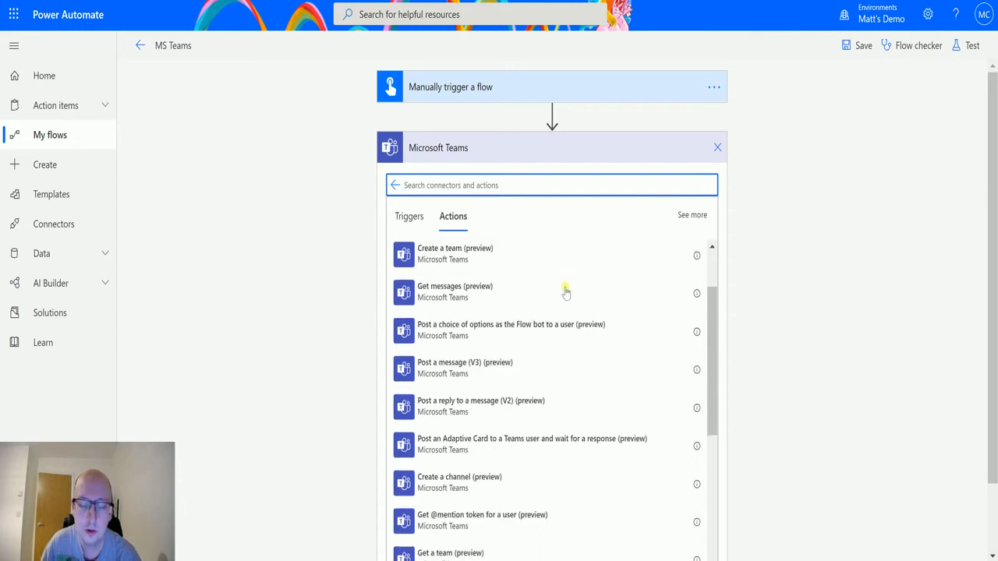
scroll("down", 3)
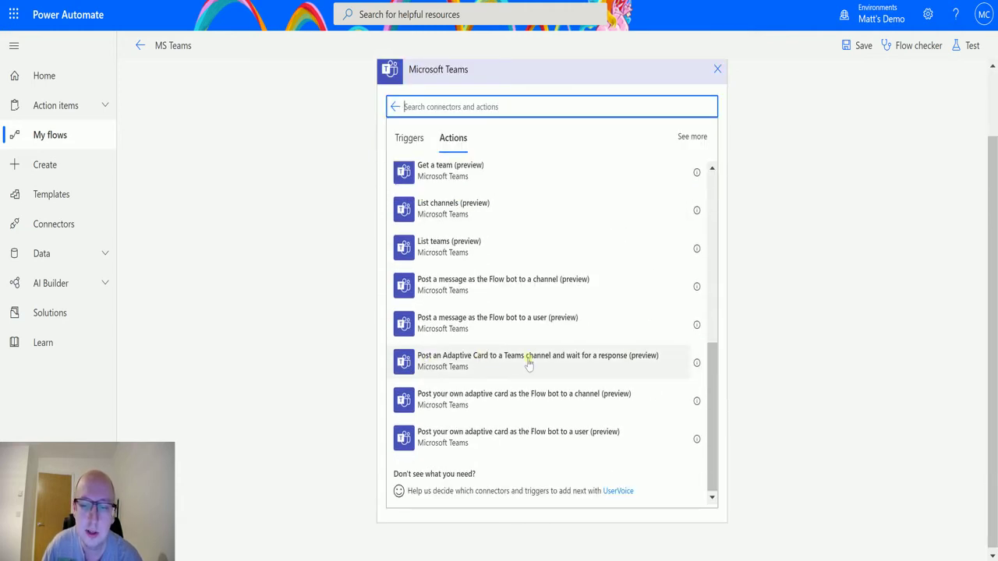
mouse_move(621, 368)
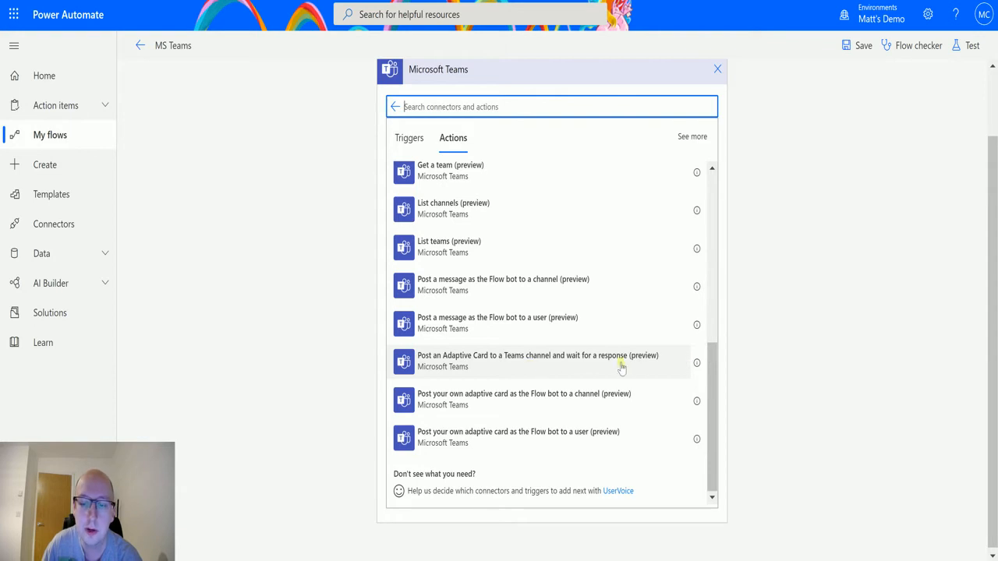
left_click(538, 361)
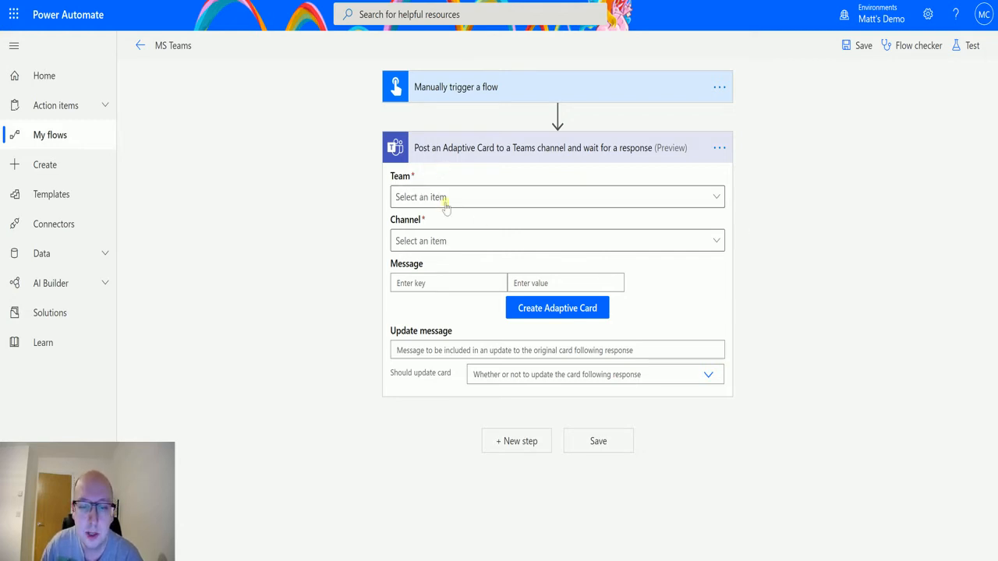
mouse_move(682, 203)
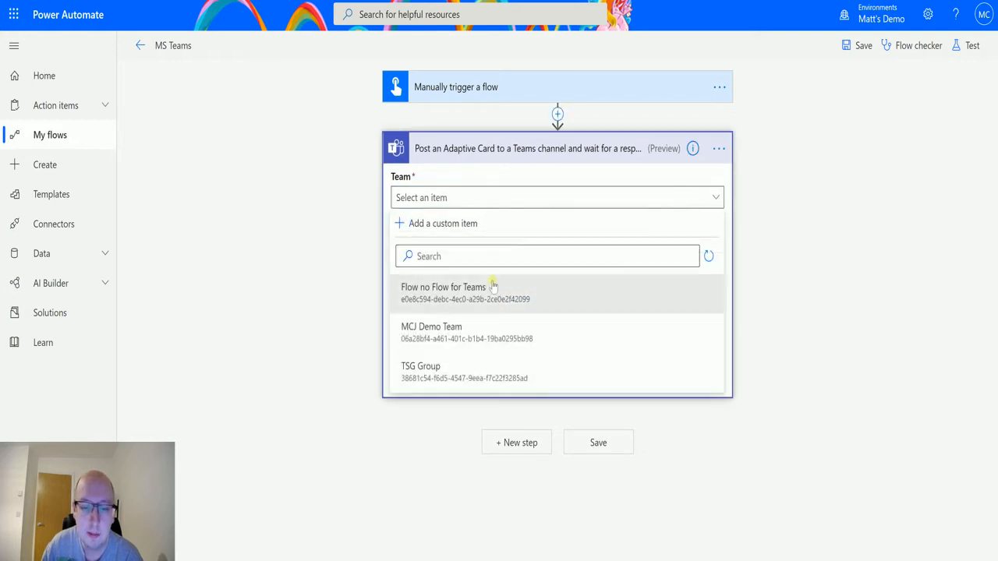
- Select MCJ Demo Team as the team for the adaptive card action
left_click(431, 327)
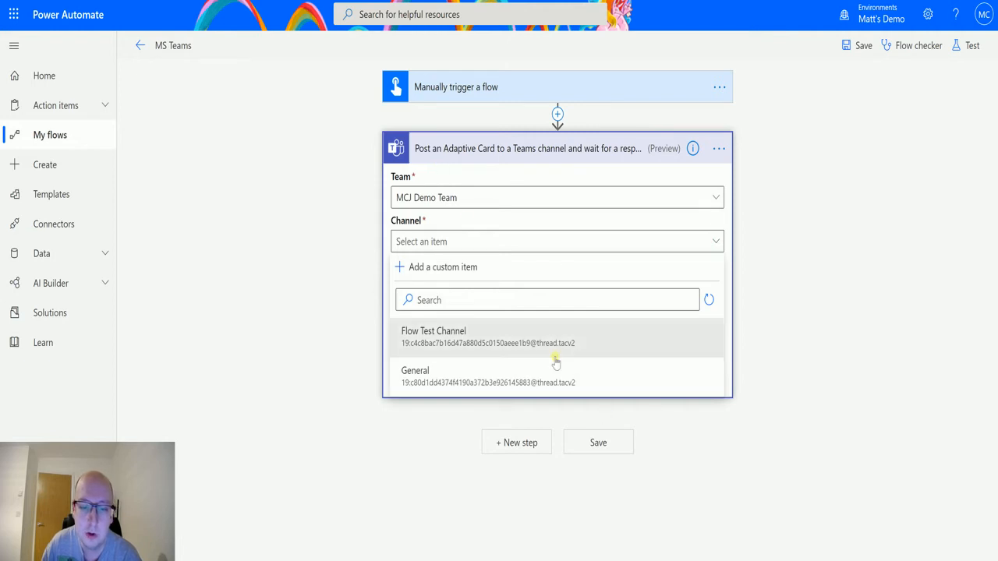
mouse_move(466, 343)
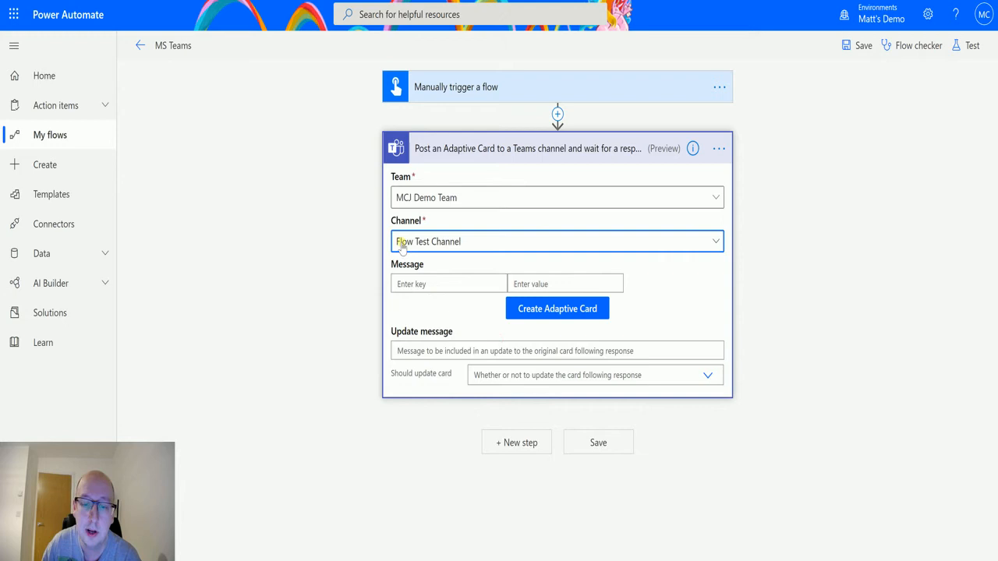
mouse_move(474, 269)
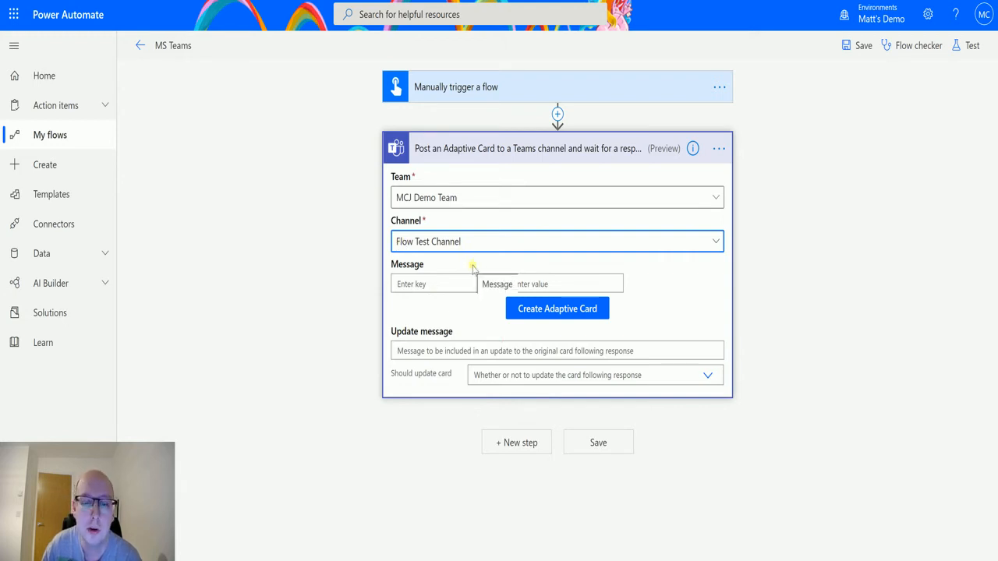
mouse_move(449, 224)
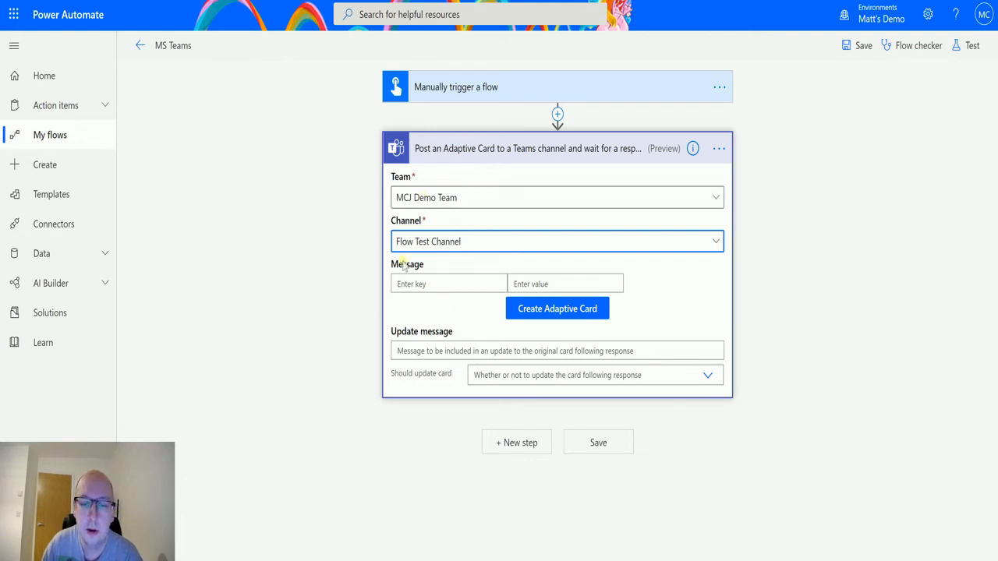
mouse_move(467, 266)
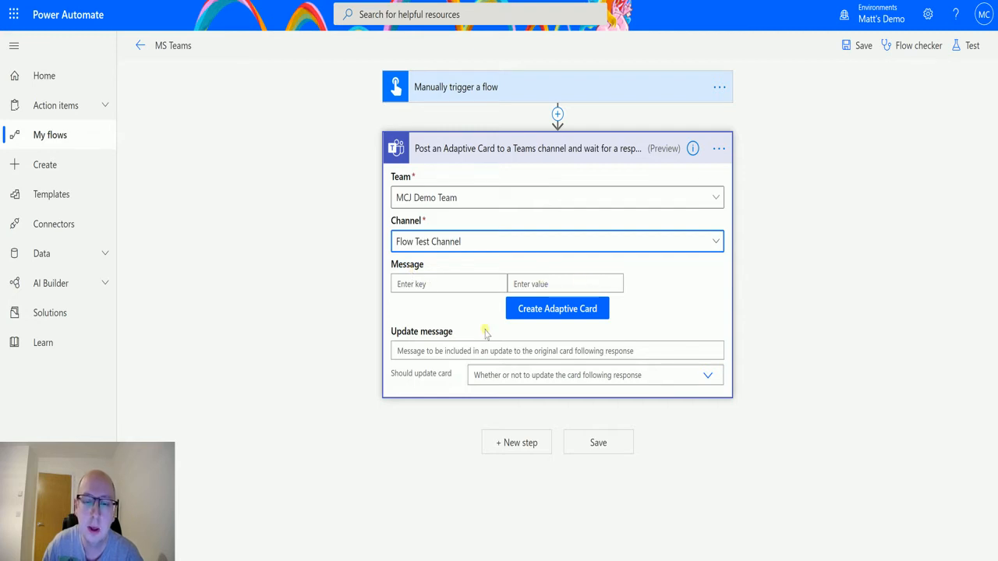
mouse_move(560, 254)
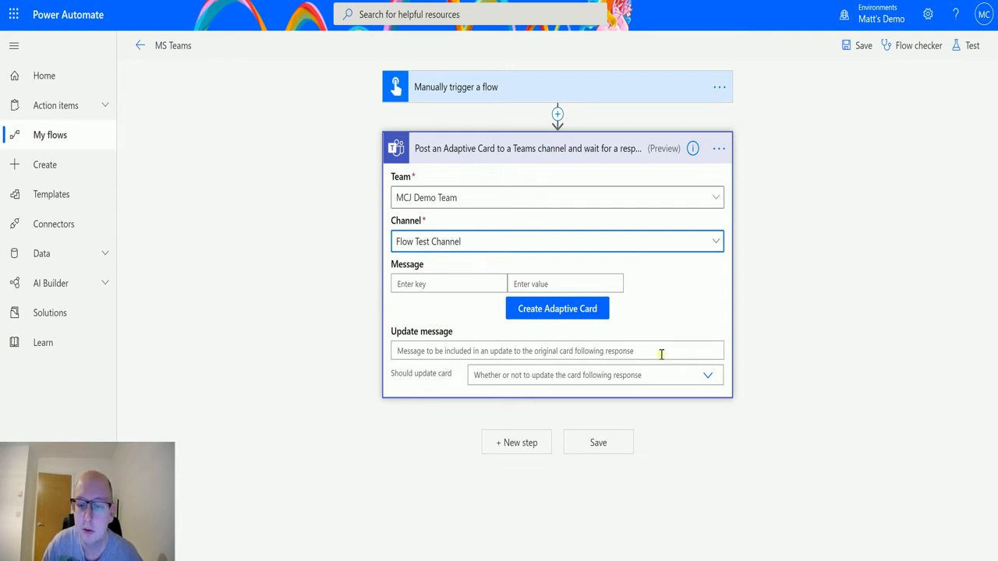
mouse_move(600, 258)
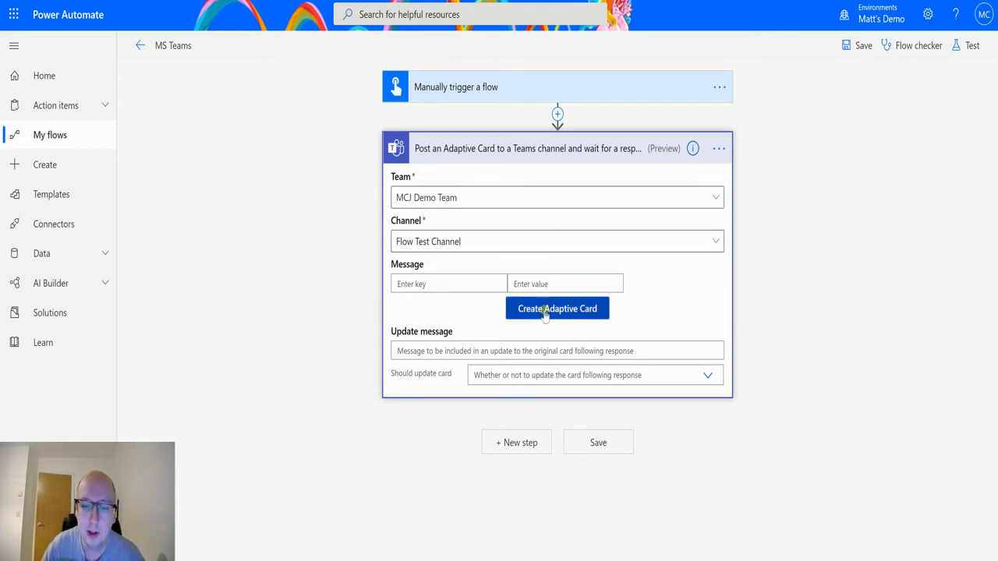
- Start a new blank adaptive card and add a Container holding a TextBlock
left_click(557, 308)
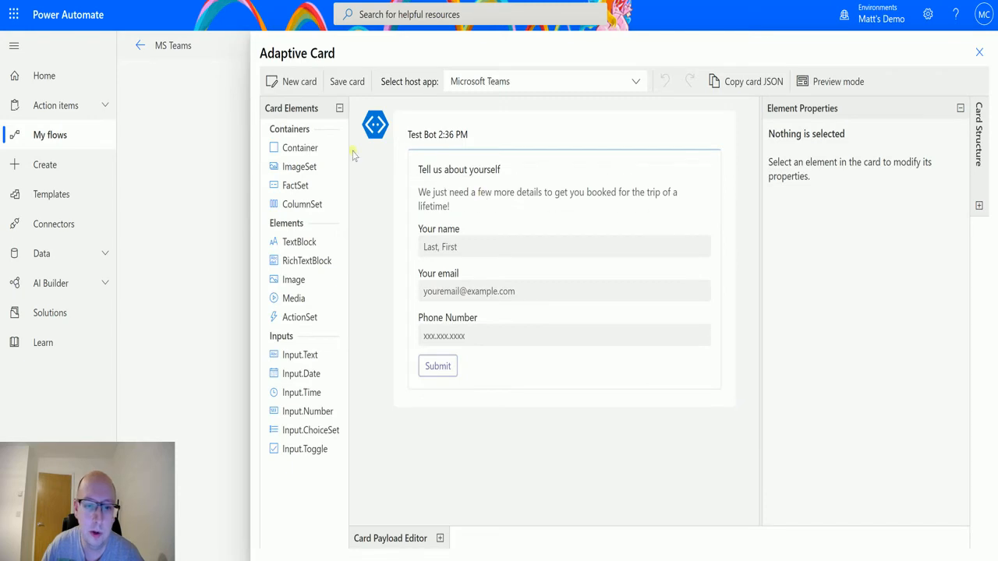
left_click(300, 81)
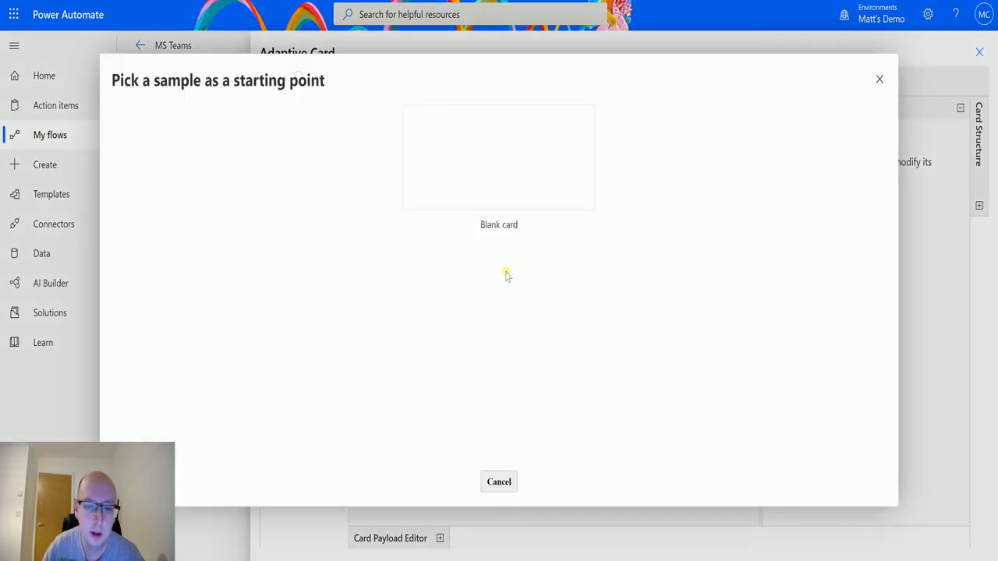
left_click(499, 156)
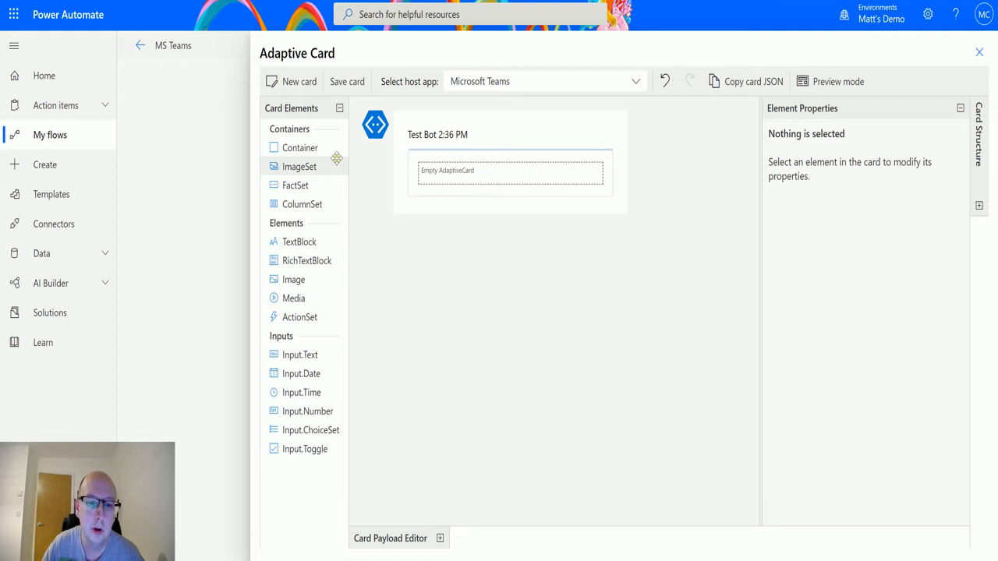
left_click(511, 171)
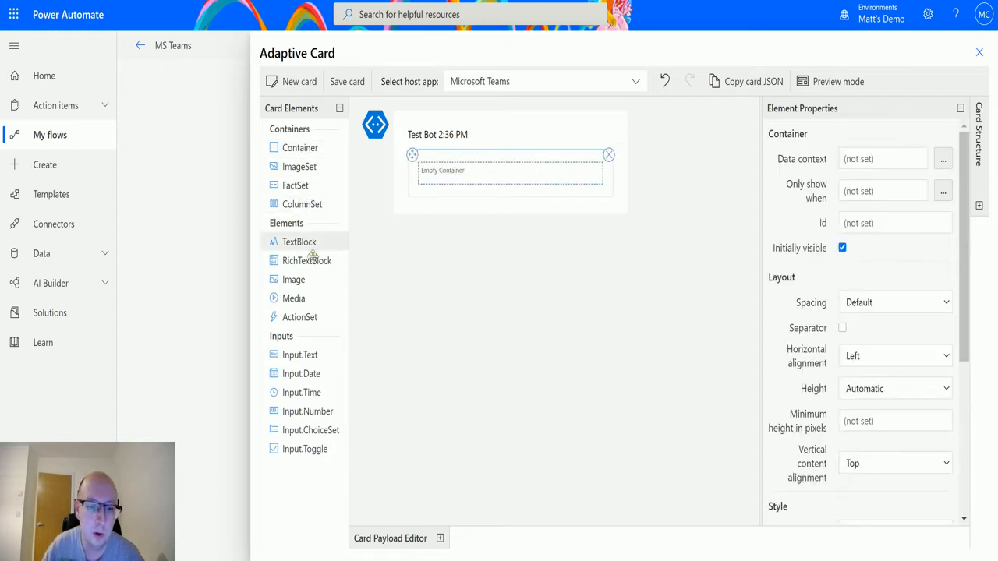
left_click(299, 242)
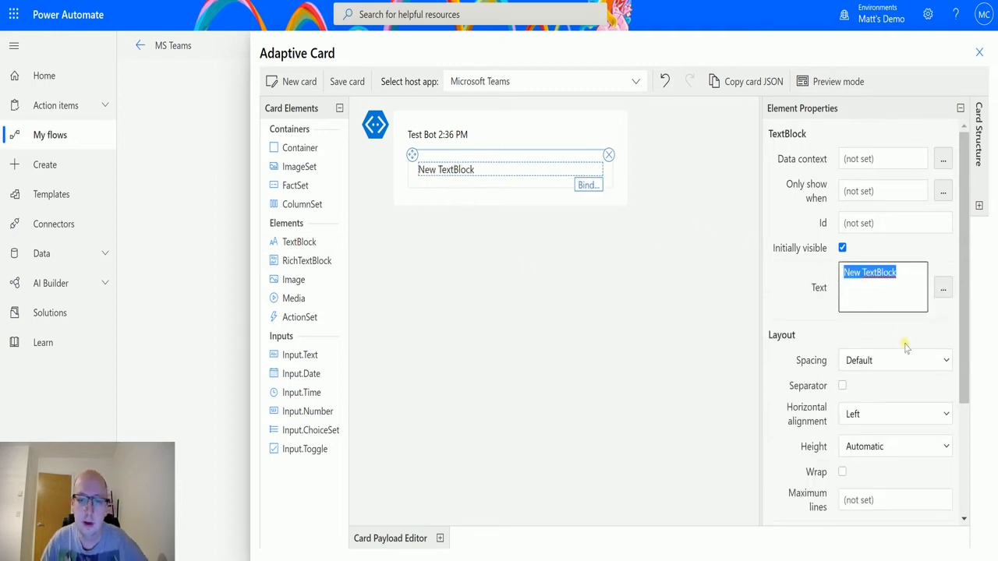
- Enter 'Hey! This is an adaptive Card from Microsoft Power Automate! Yay!' as the text block's text
type("Hey")
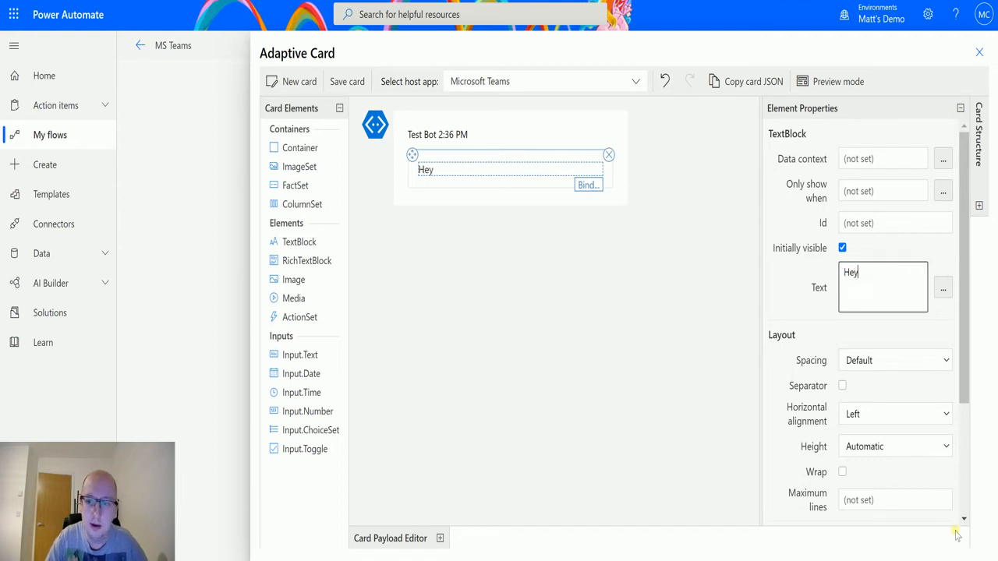
type("! This is an adaptive Card")
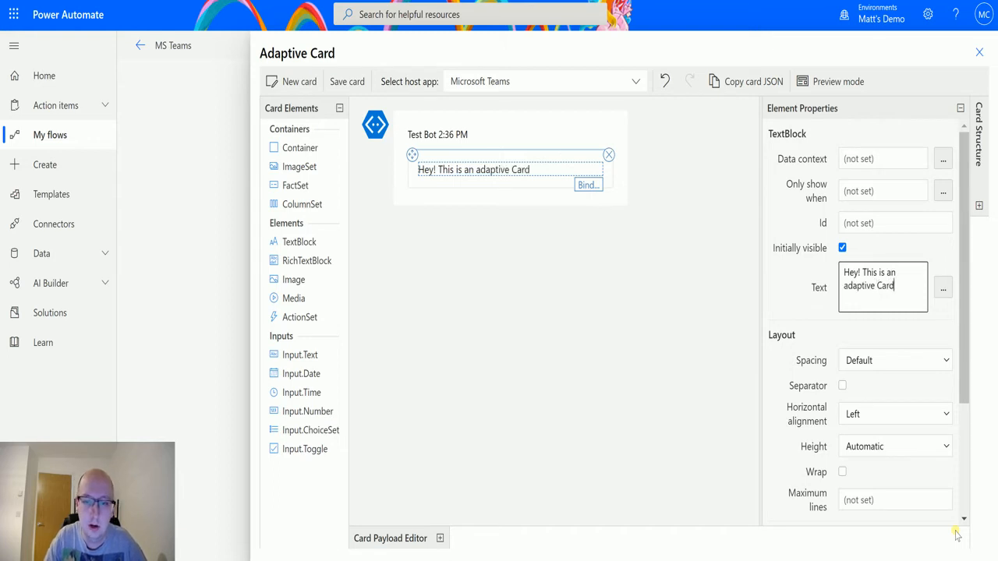
type("from")
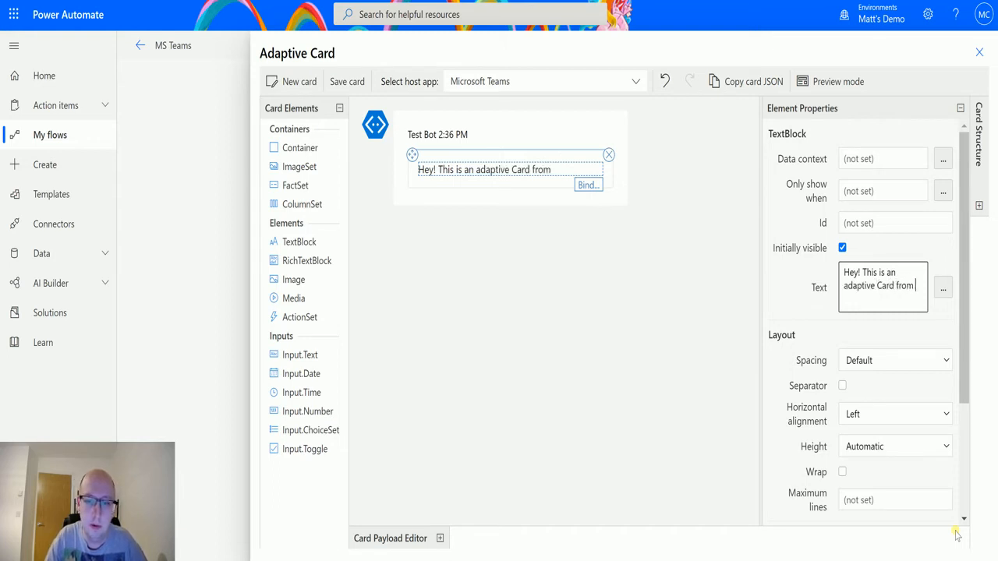
type("Microsoft")
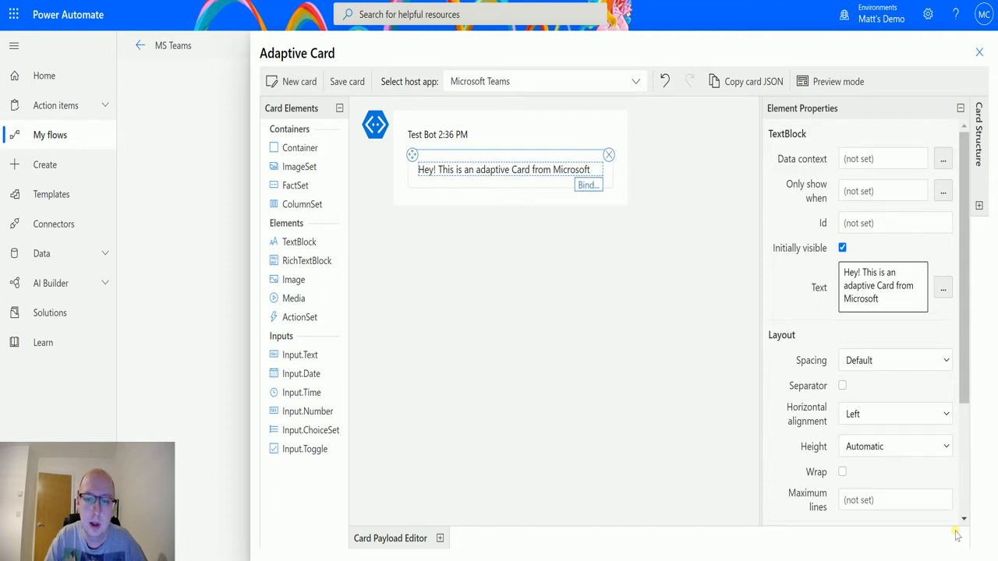
type("Power Automate! Y")
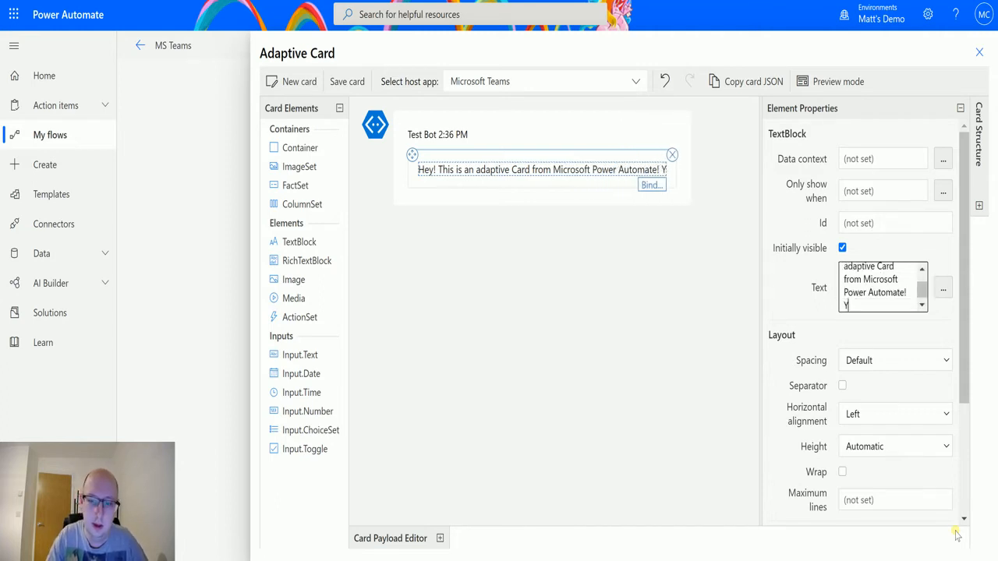
type("ay!")
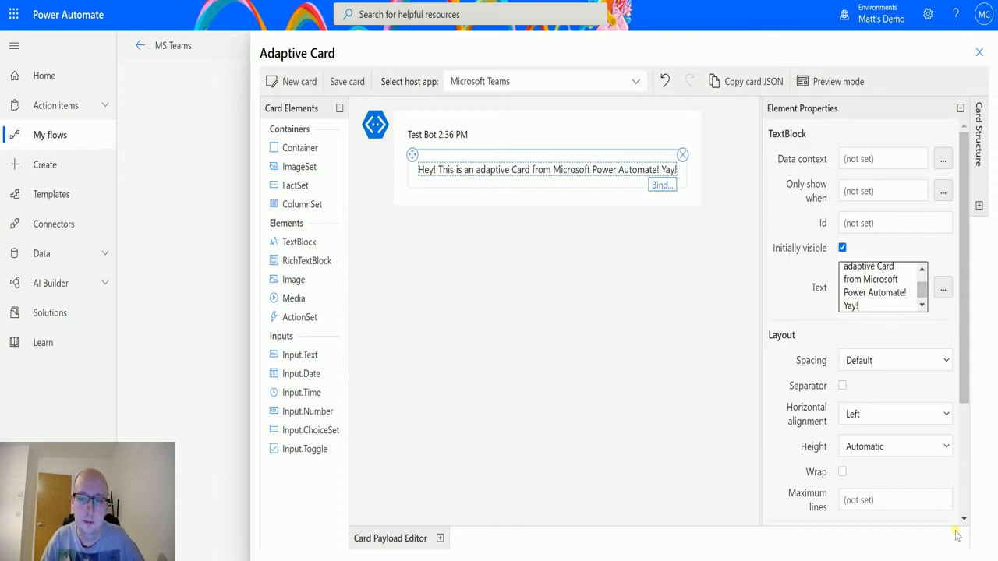
mouse_move(288, 481)
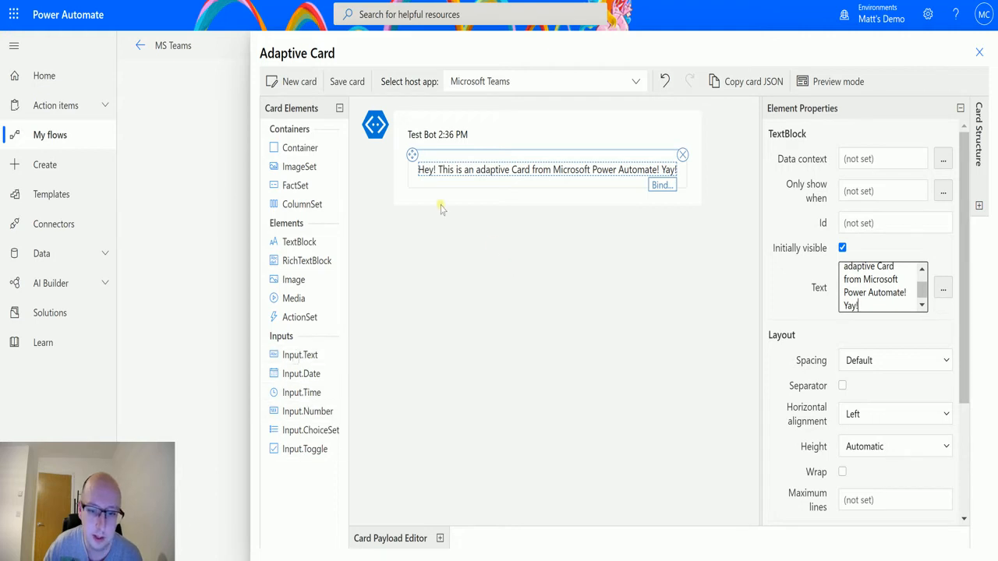
- Add a text input below the greeting with ID NameID and placeholder 'Full Name'
left_click(299, 355)
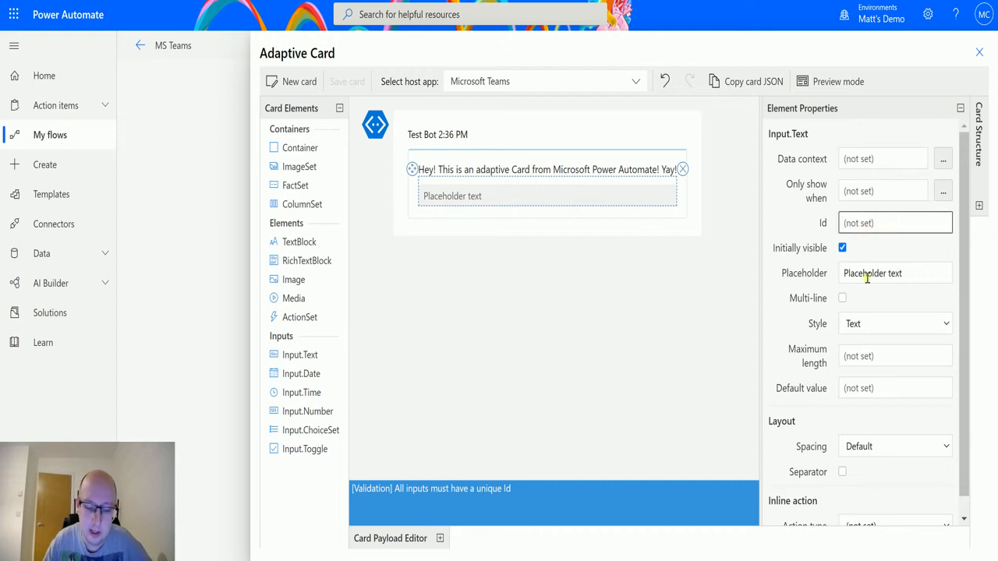
type("Name.")
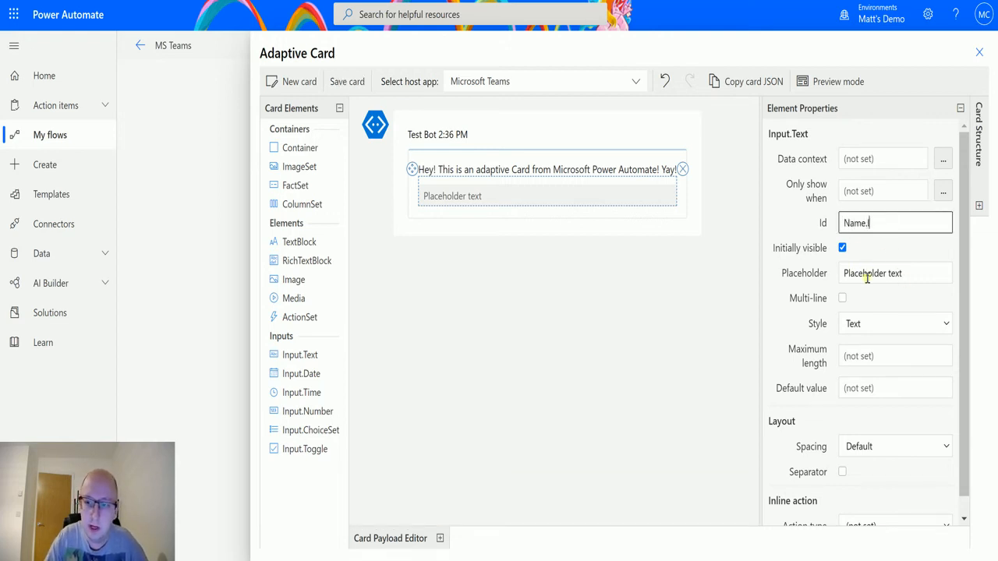
type("NameID")
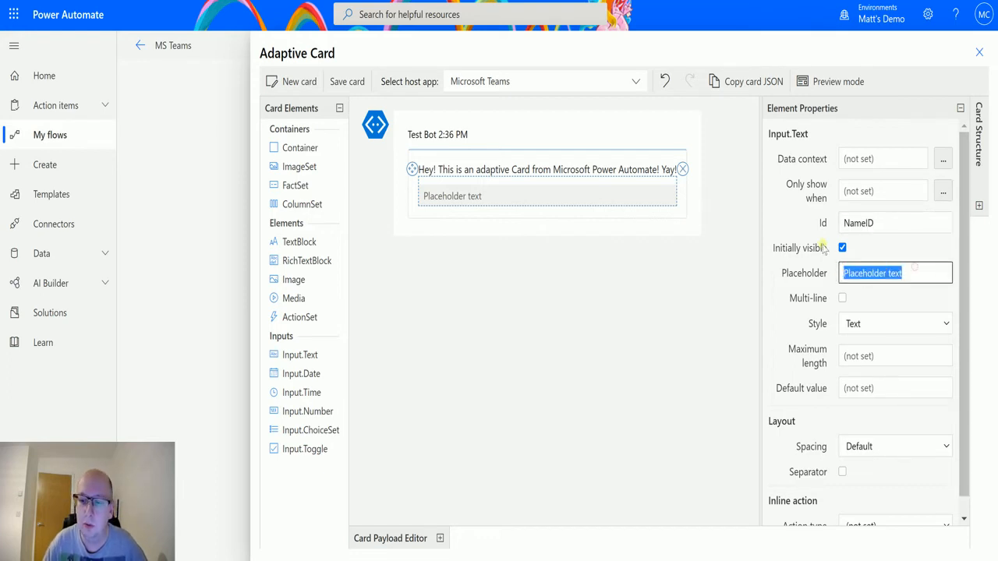
type("Full Na")
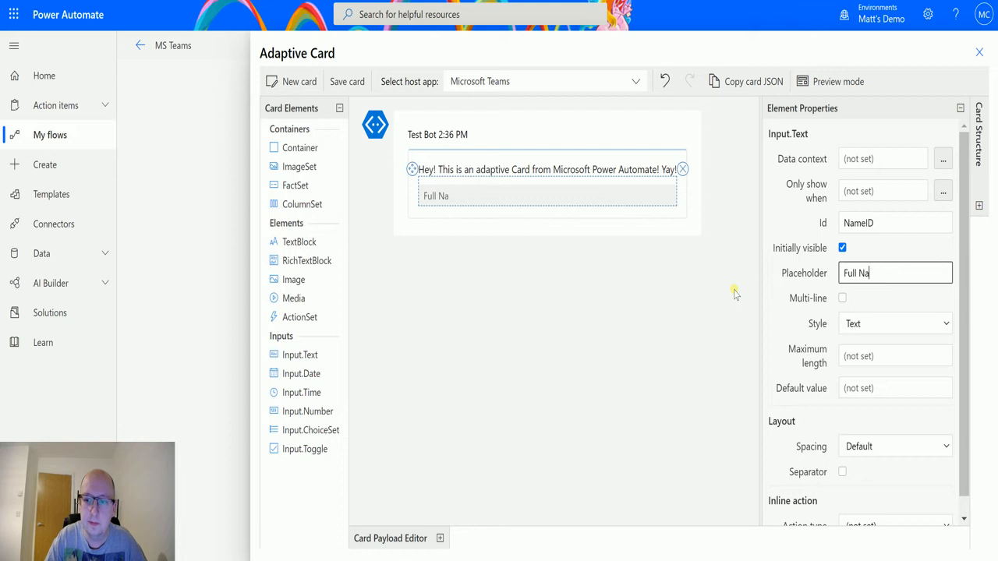
type("me")
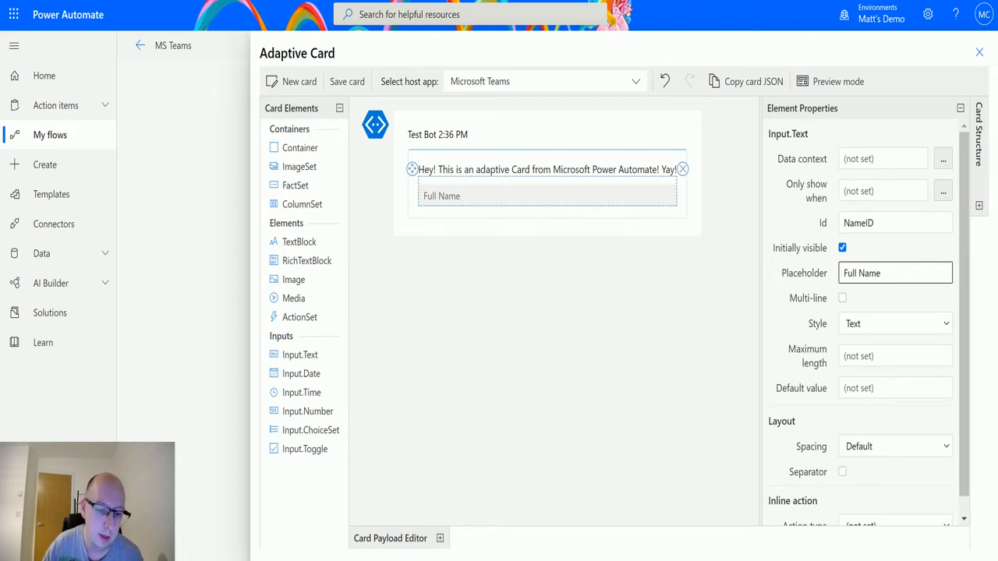
mouse_move(304, 448)
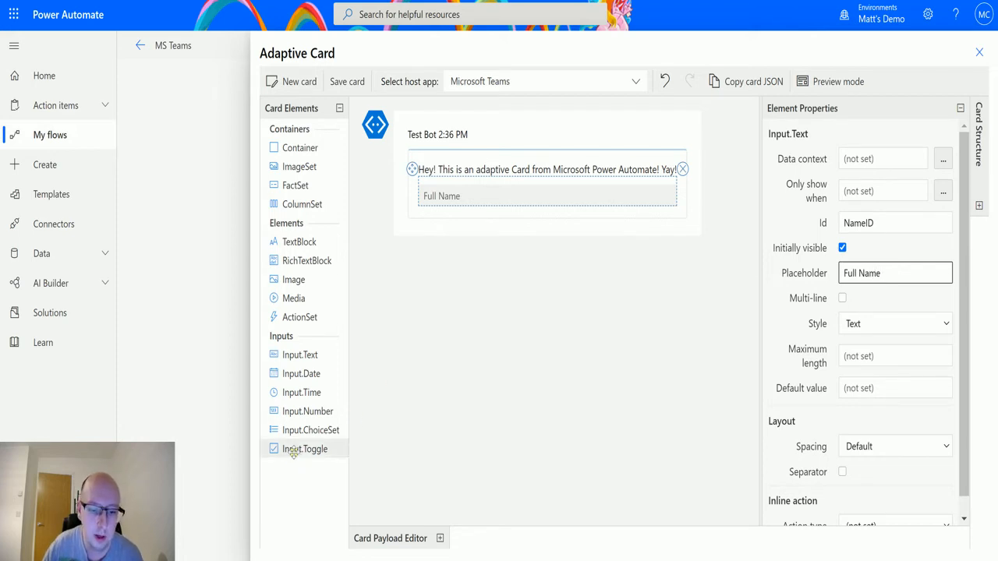
- Add an Input.Toggle with ID ToggID, values Yes/No, titled 'Did you want food?'
left_click(304, 449)
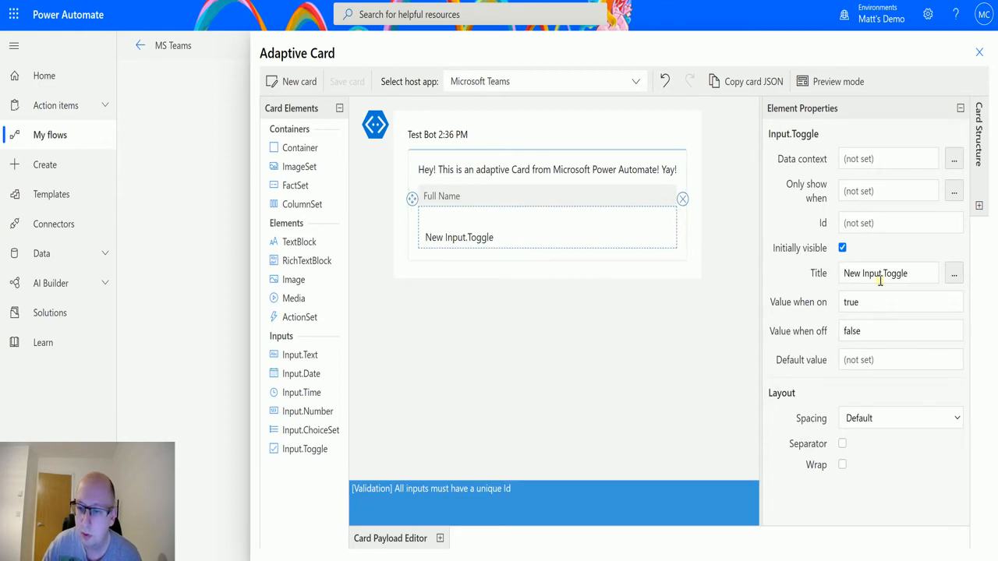
mouse_move(908, 261)
type("ToggID")
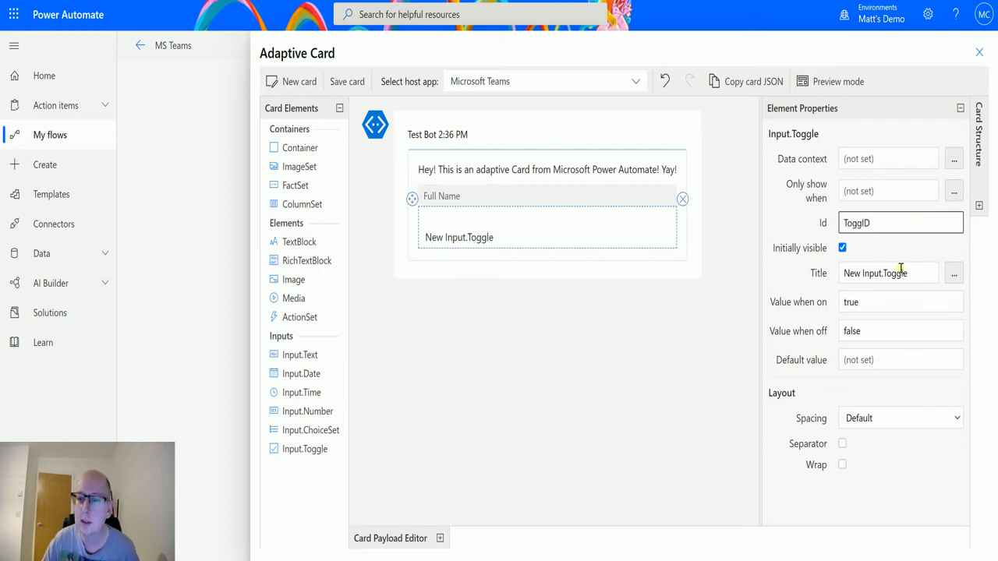
triple_click(889, 272)
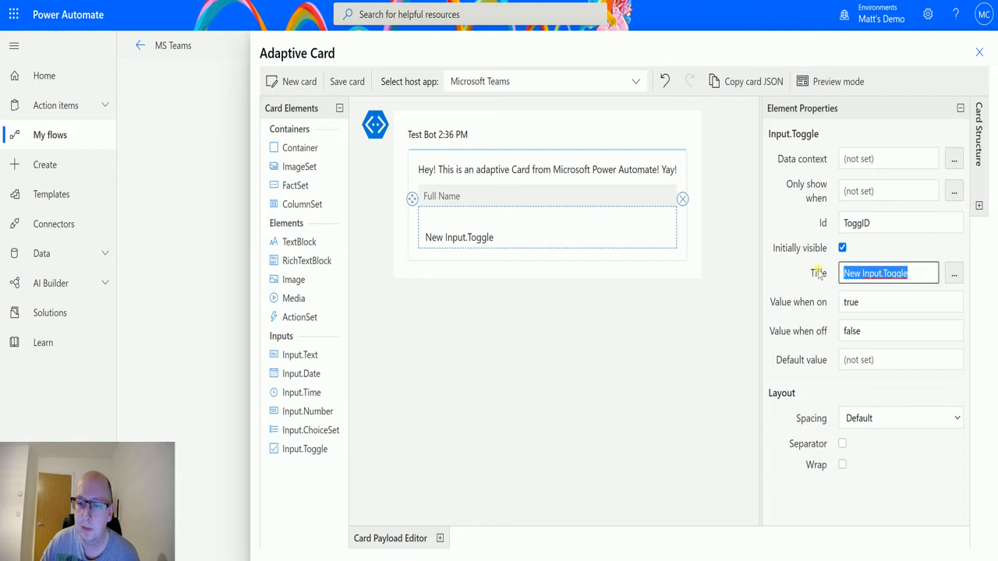
left_click(901, 302)
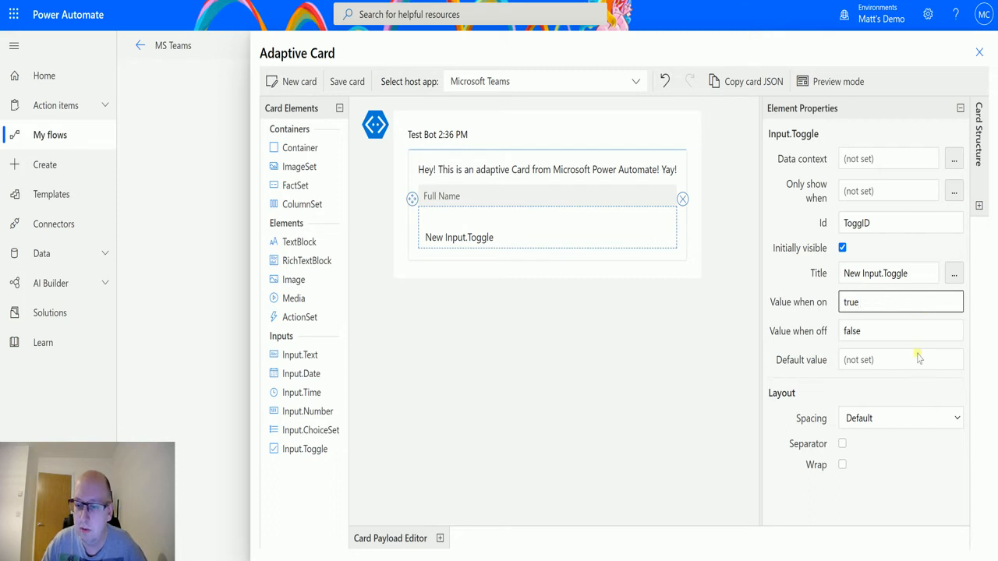
triple_click(901, 302)
type("yes")
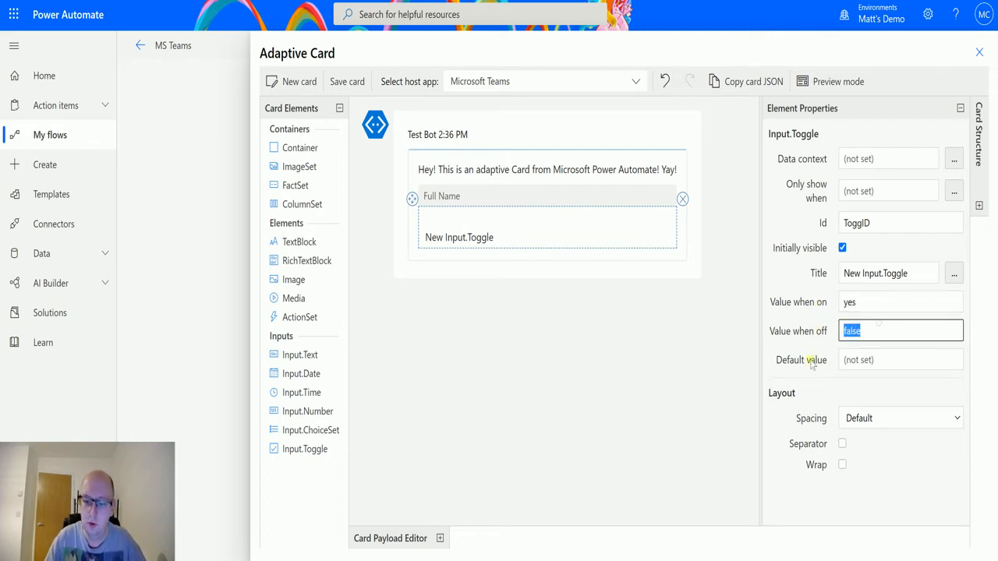
type("No")
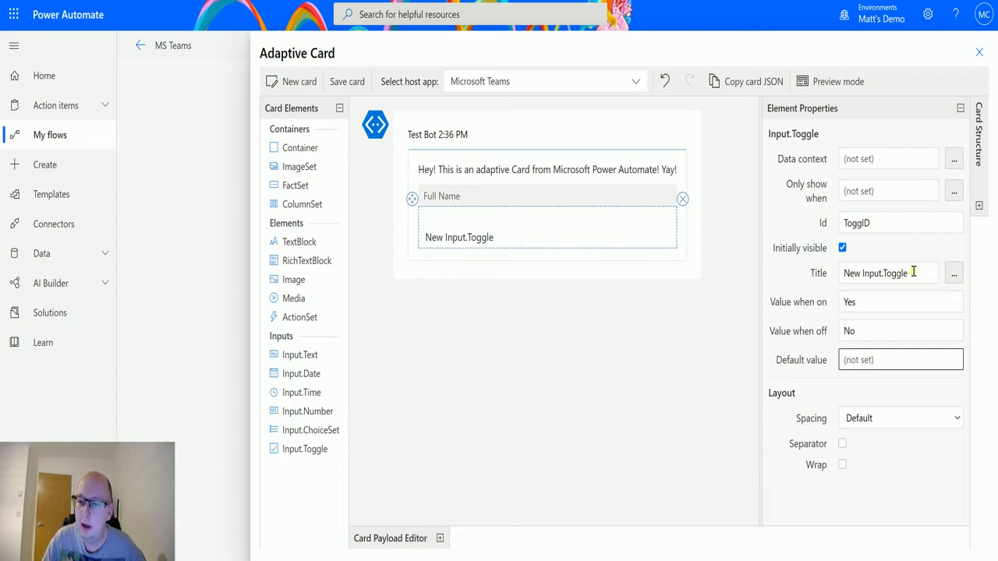
triple_click(889, 273)
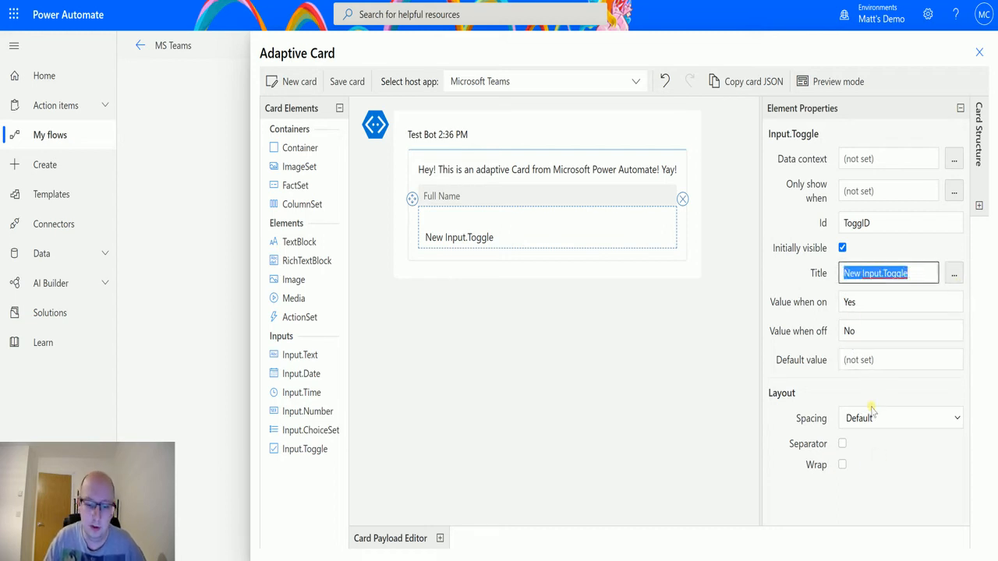
type("Did you")
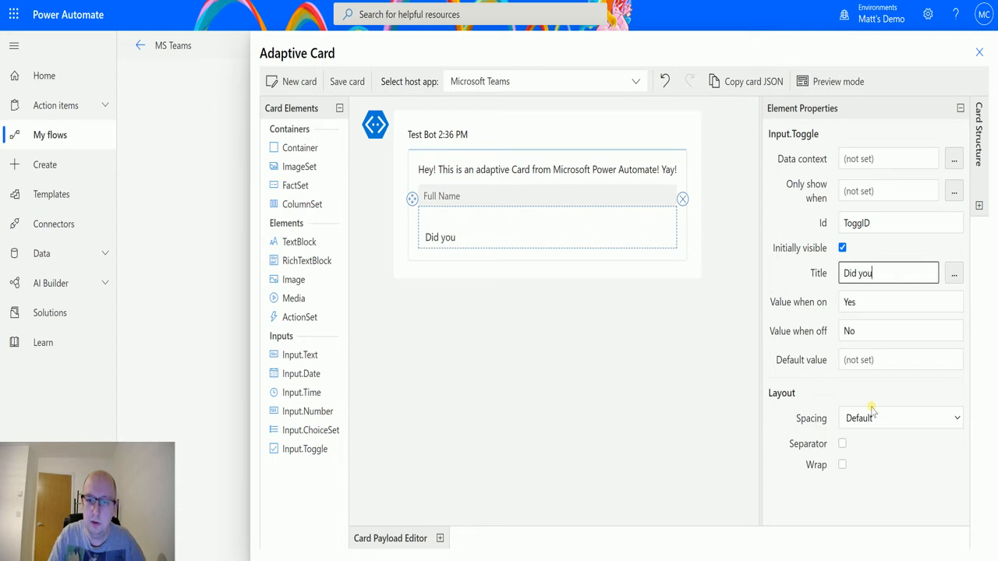
type("wat")
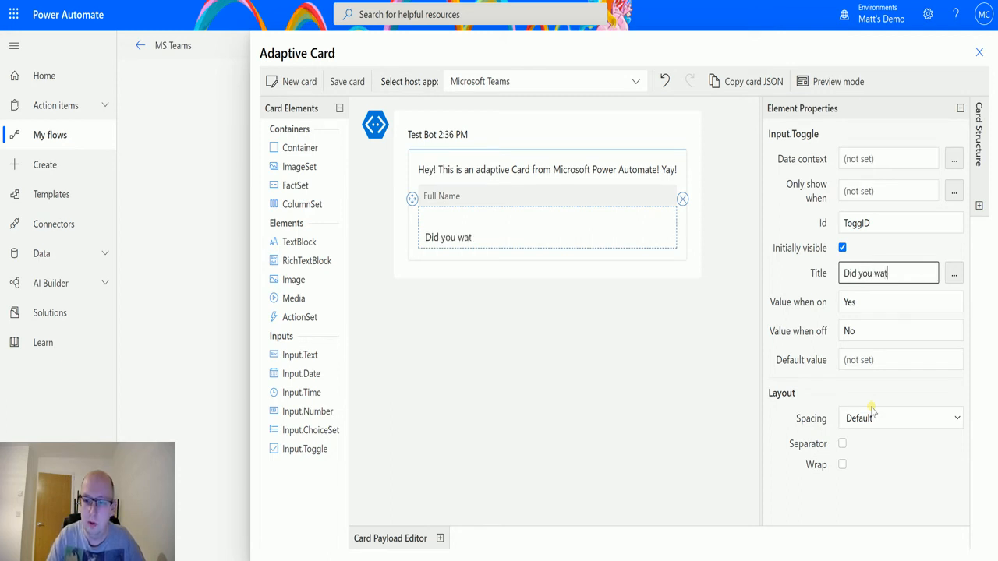
type("nt fo")
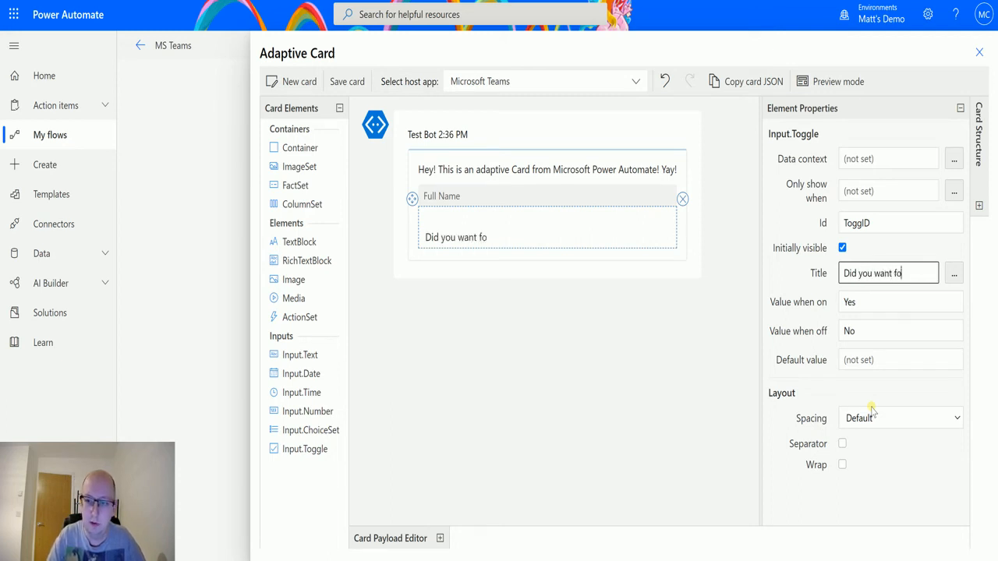
type("od?")
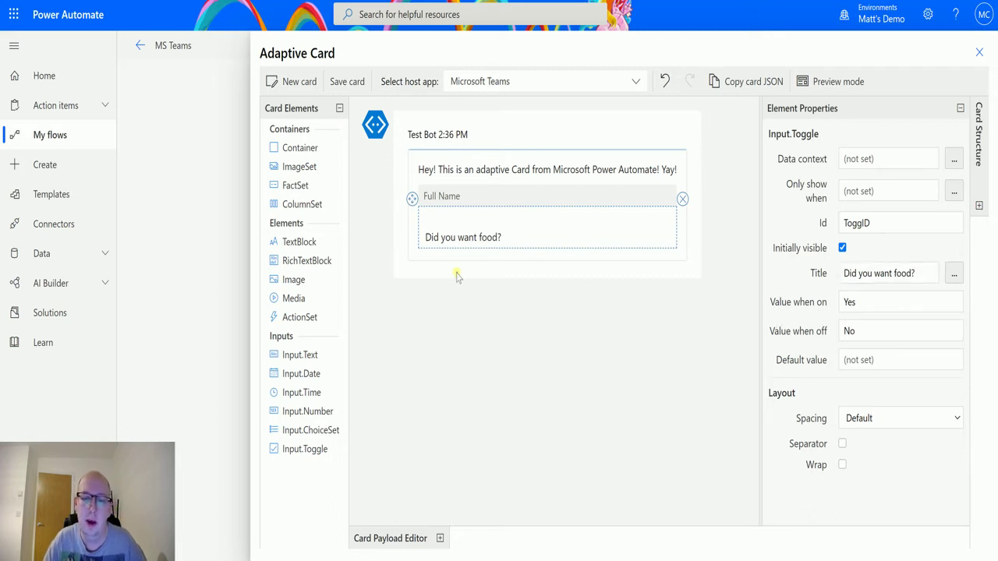
mouse_move(404, 250)
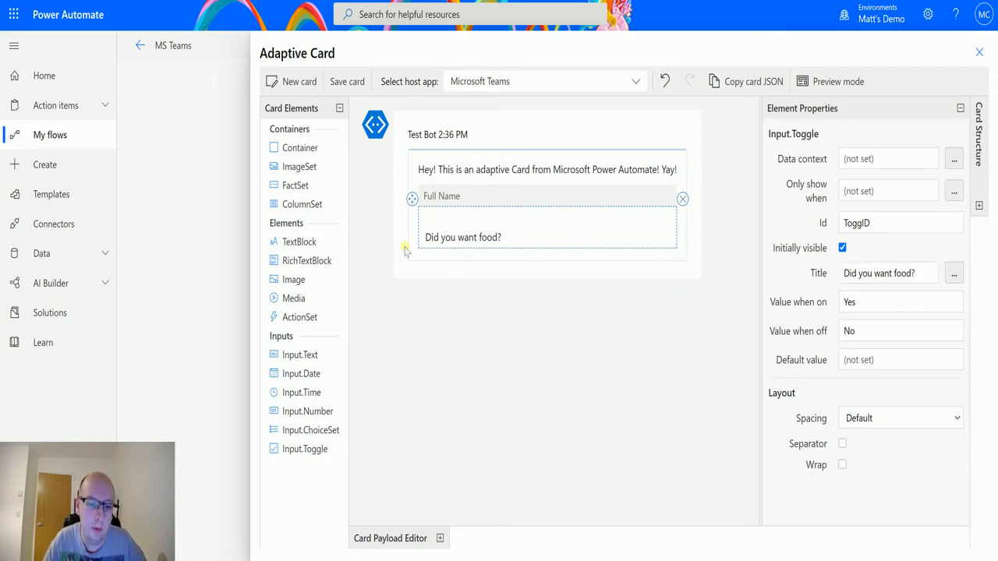
mouse_move(557, 265)
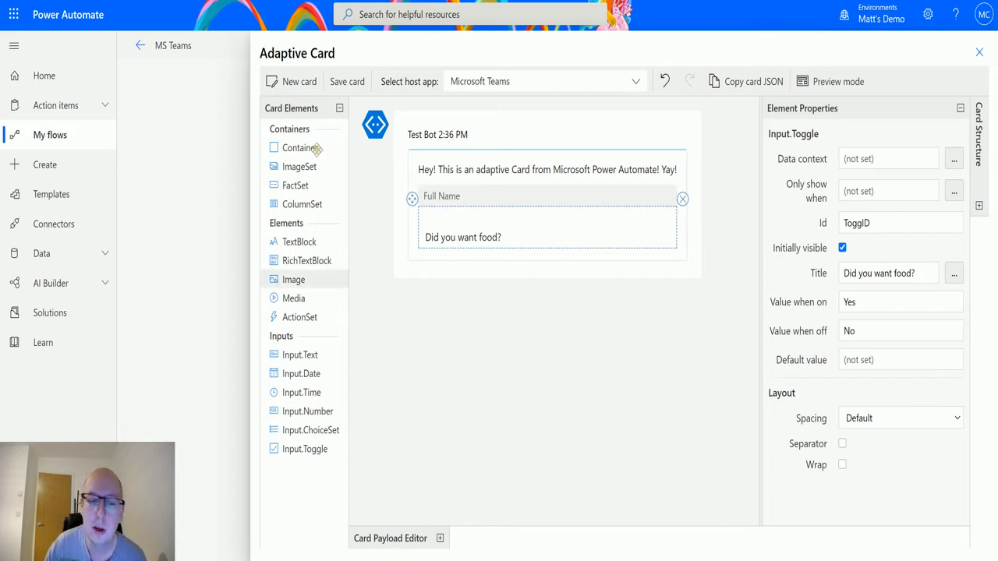
mouse_move(306, 330)
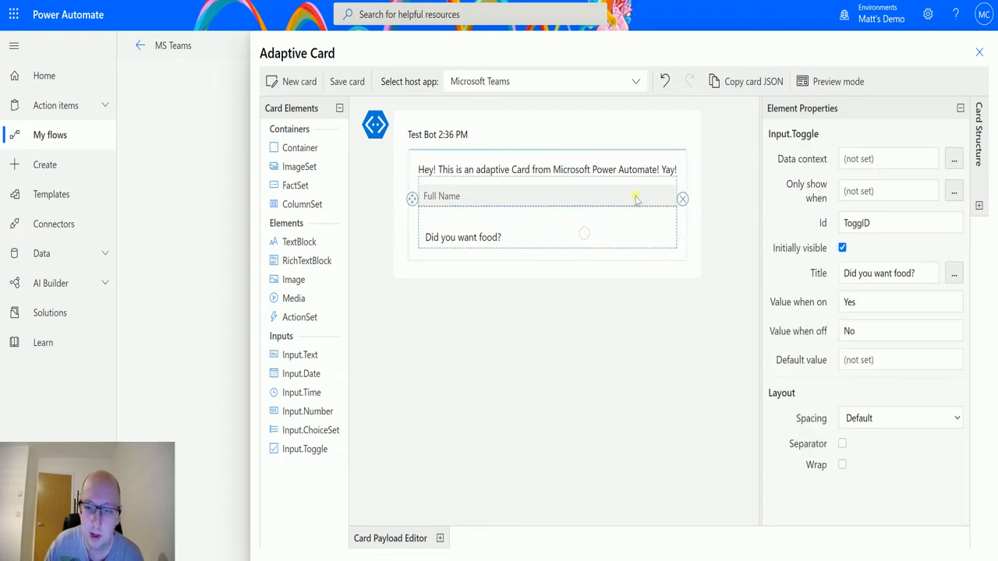
- Add an Action.Submit button titled Submit with ID SubmitID
left_click(652, 269)
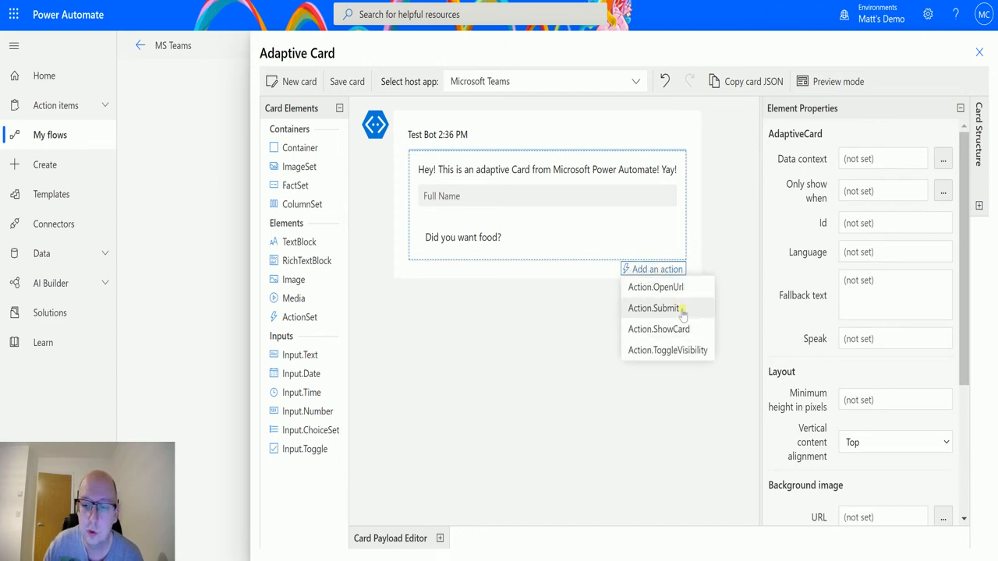
left_click(653, 307)
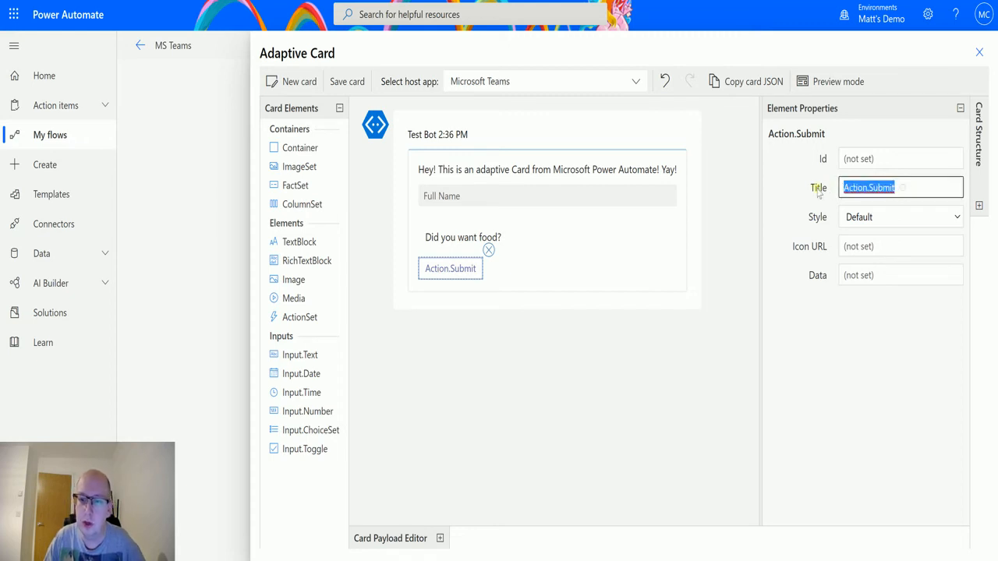
type("Submit")
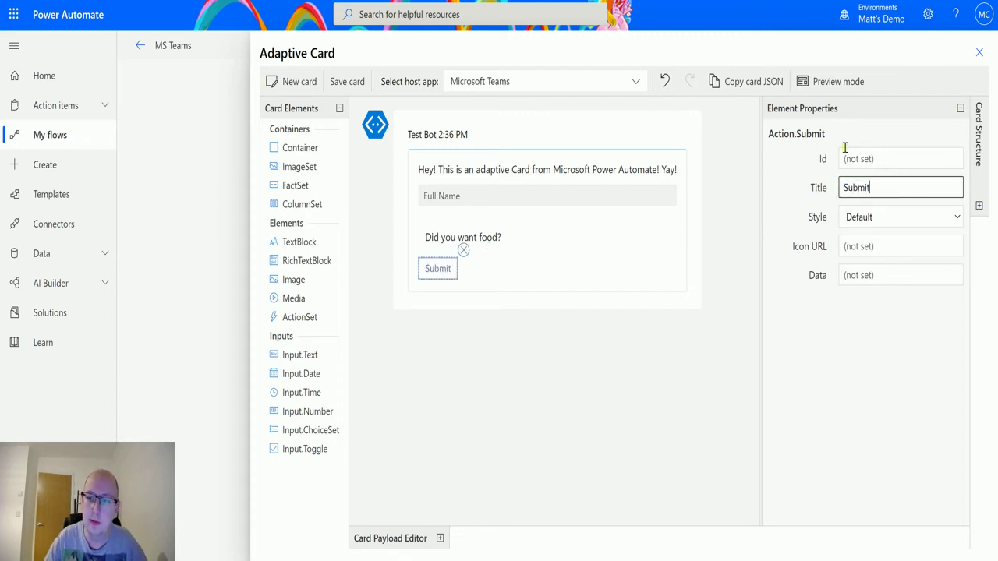
left_click(900, 158)
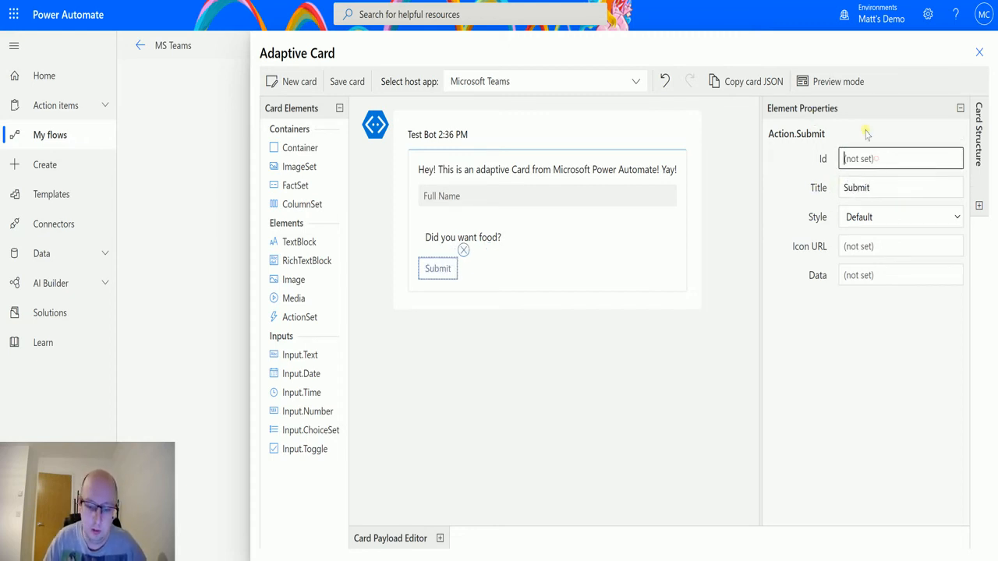
type("SubmitID")
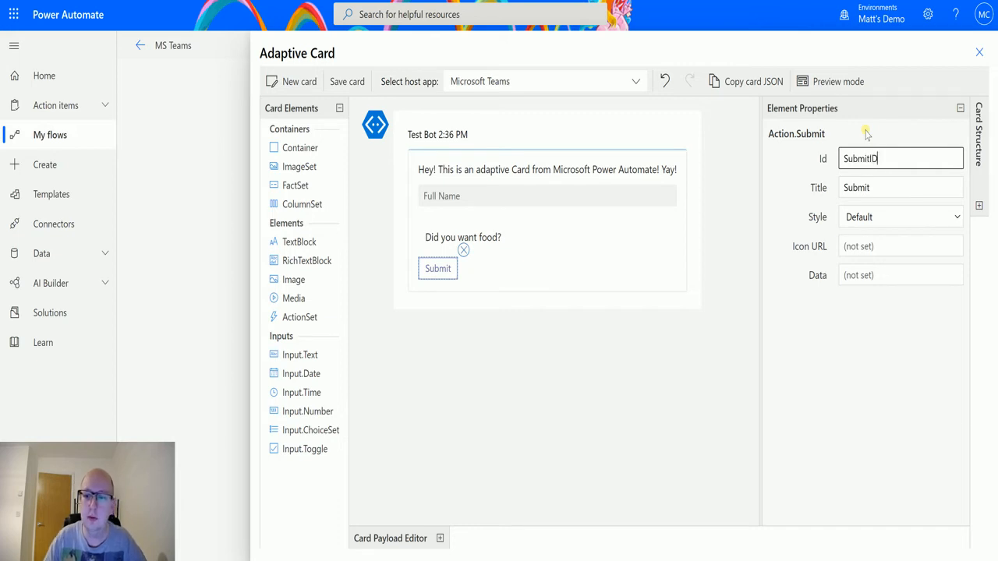
left_click(647, 367)
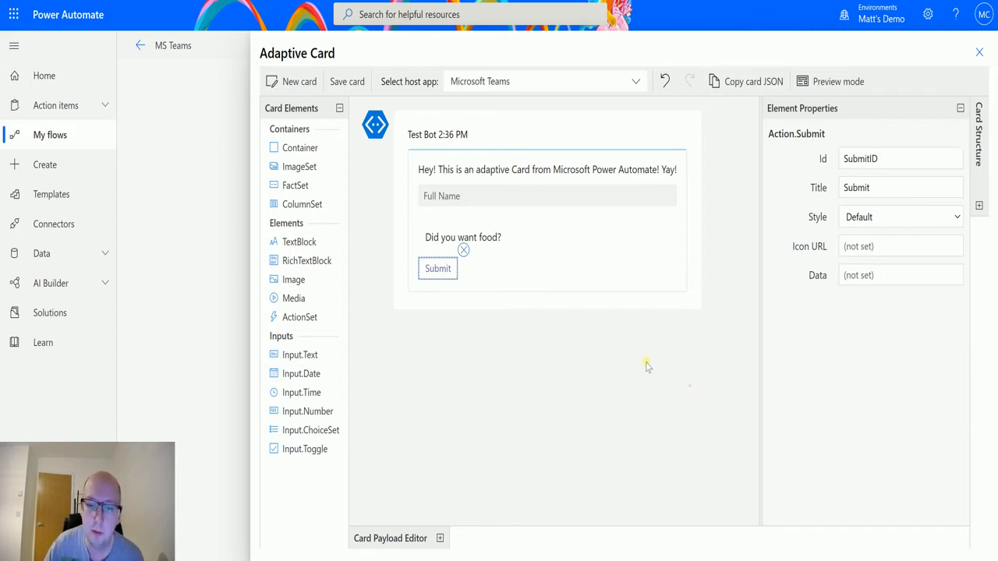
mouse_move(347, 81)
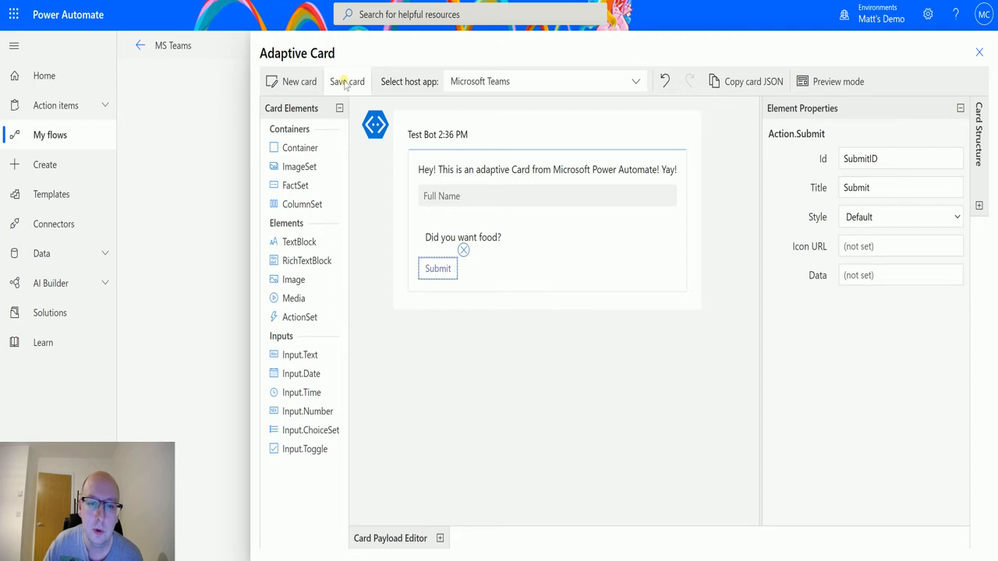
- Set the card's update message to 'Thank you for submitting' with card updating Yes, then open Test
left_click(347, 81)
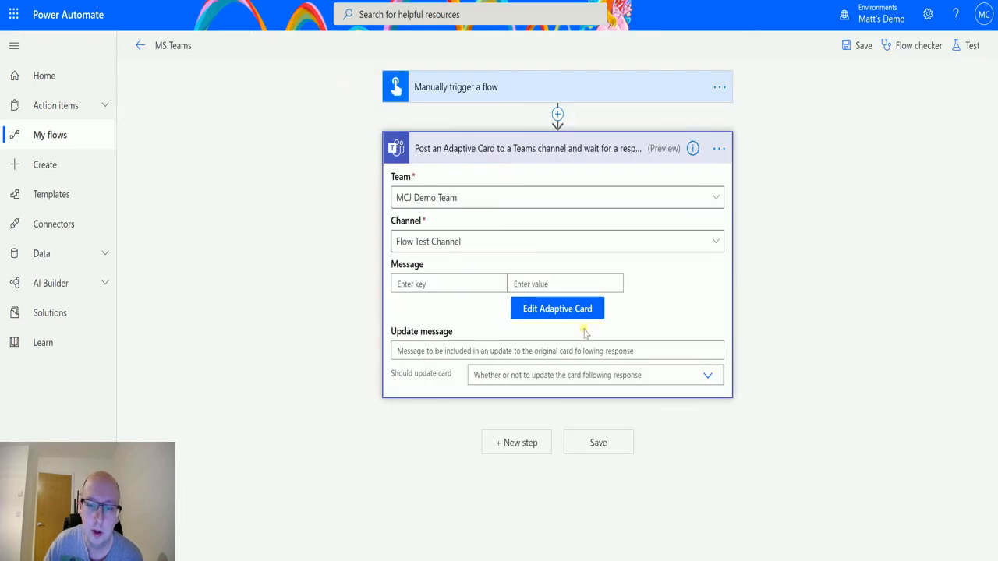
mouse_move(638, 304)
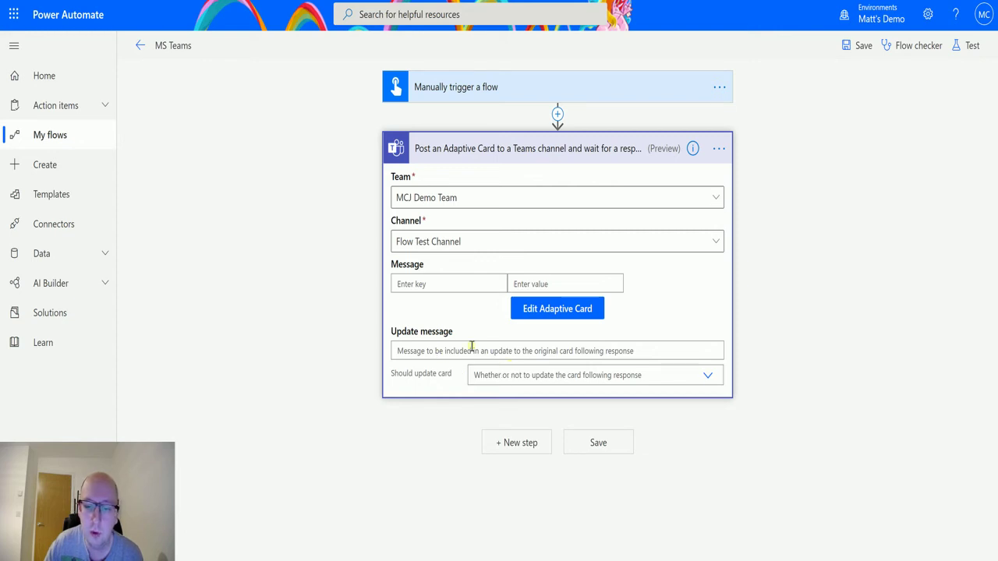
mouse_move(434, 387)
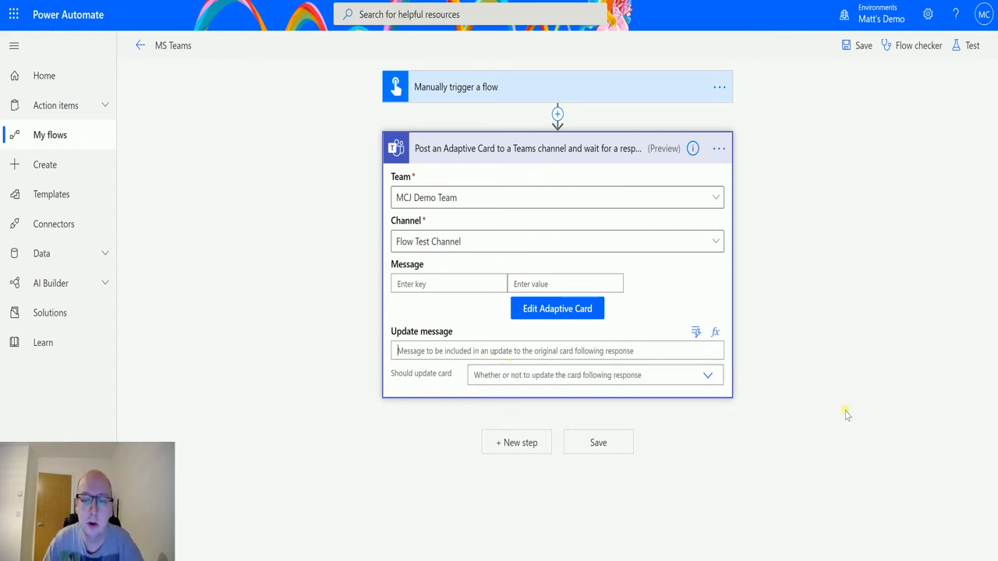
type("Thank you")
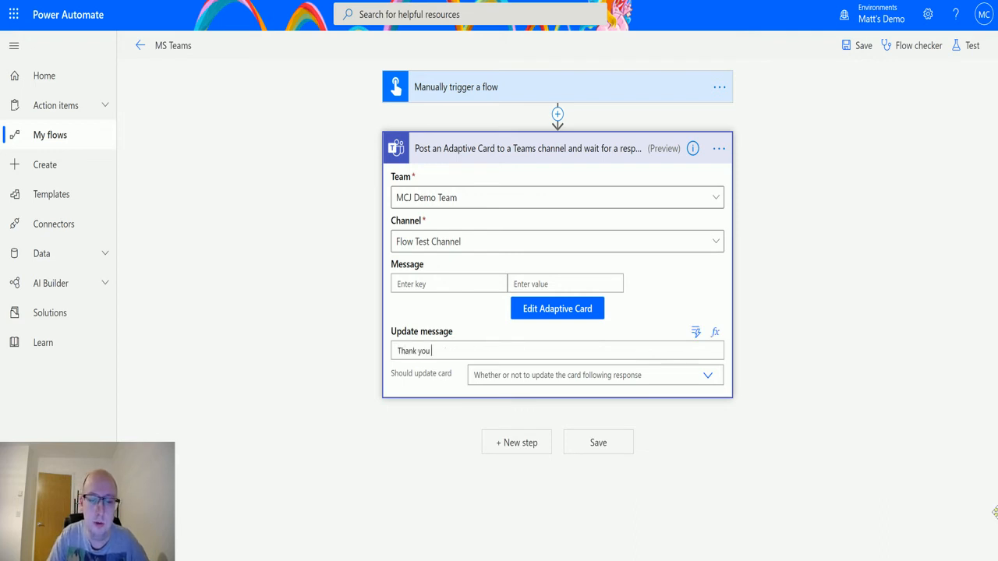
type("for submitted")
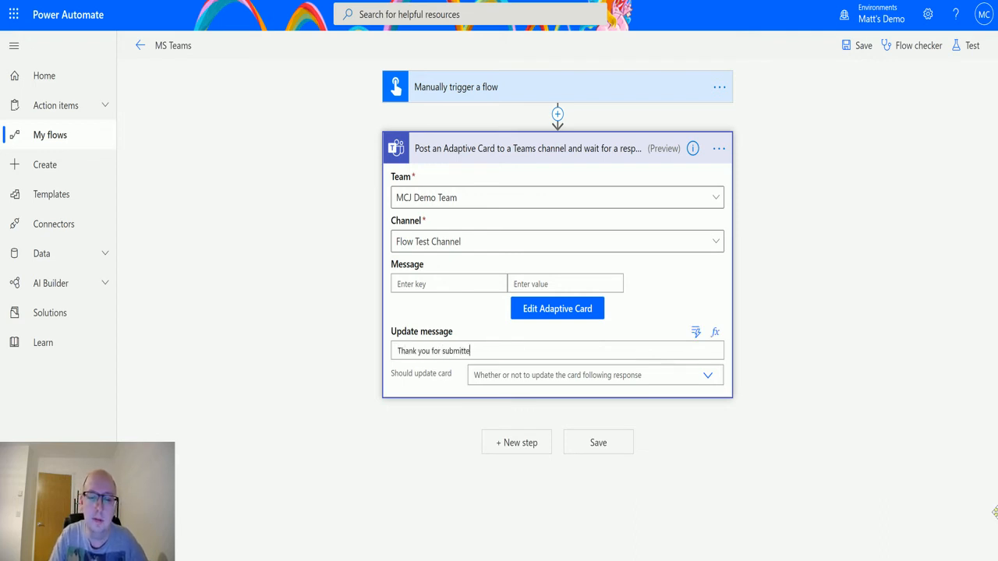
type("ng")
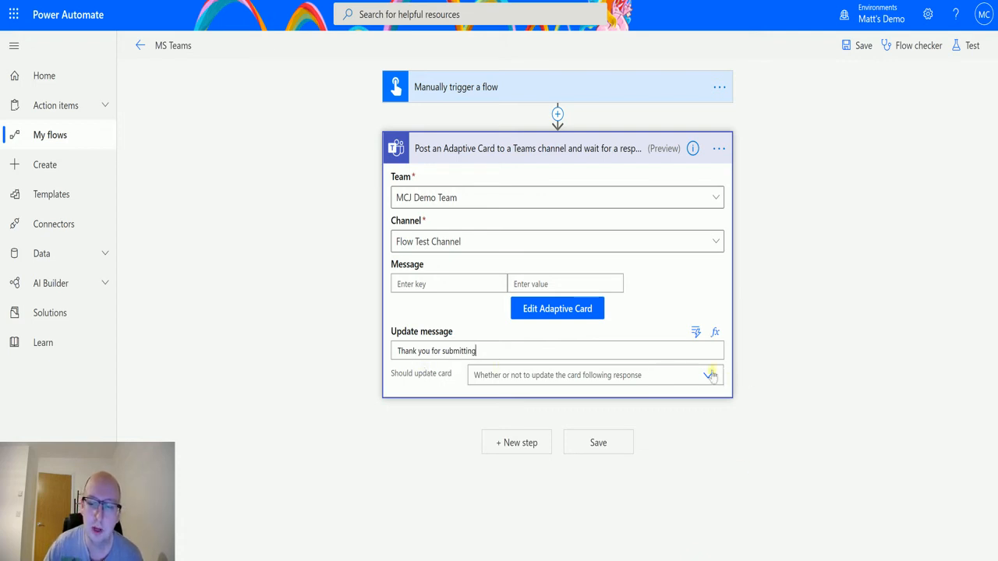
left_click(707, 375)
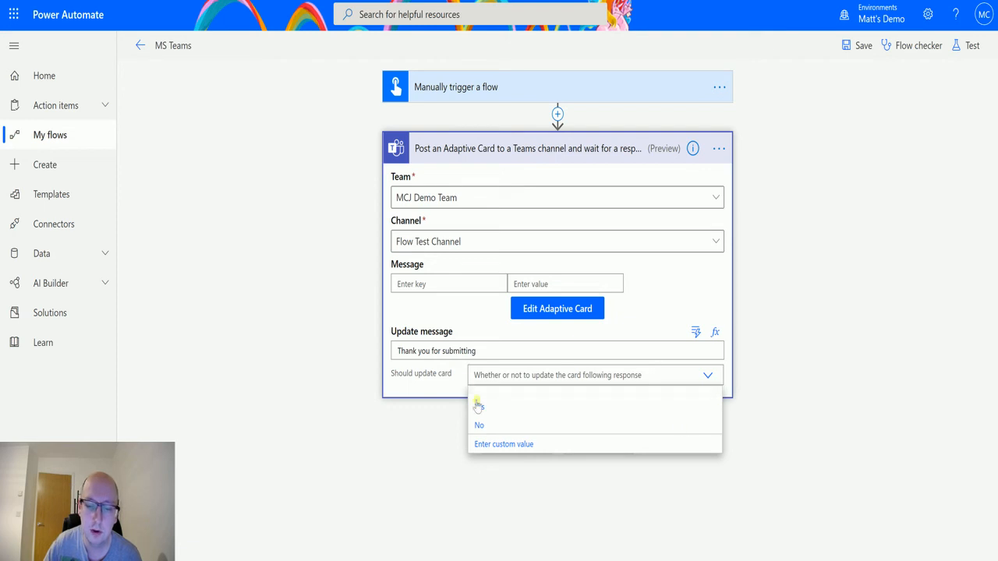
left_click(479, 406)
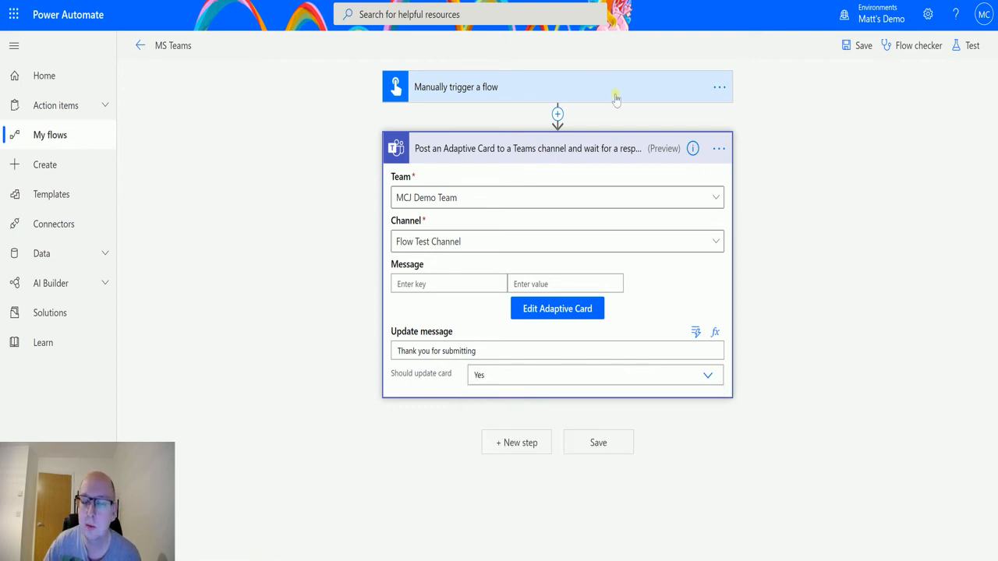
left_click(972, 46)
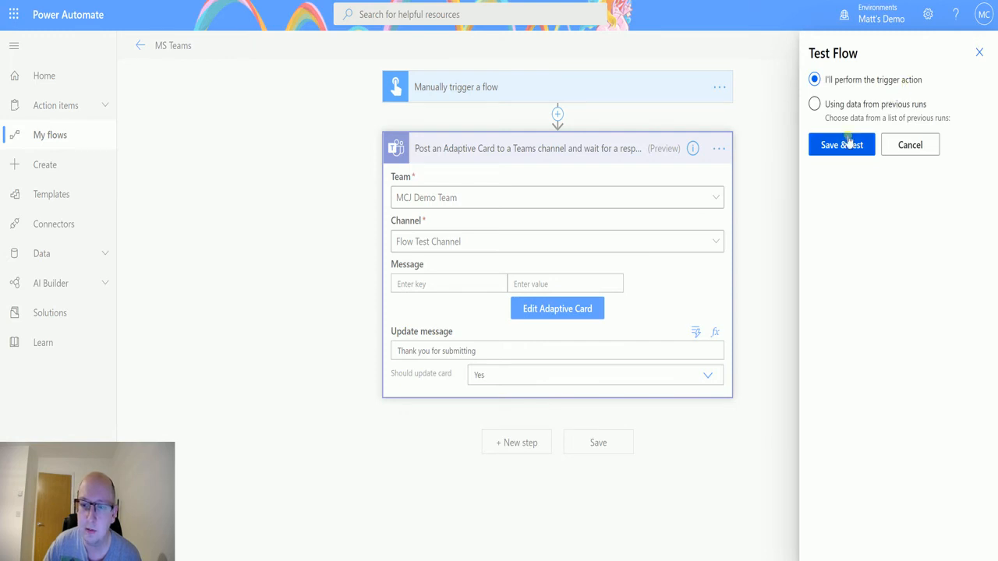
- Save and start a manual test run of the flow, dismissing the run confirmation
left_click(842, 144)
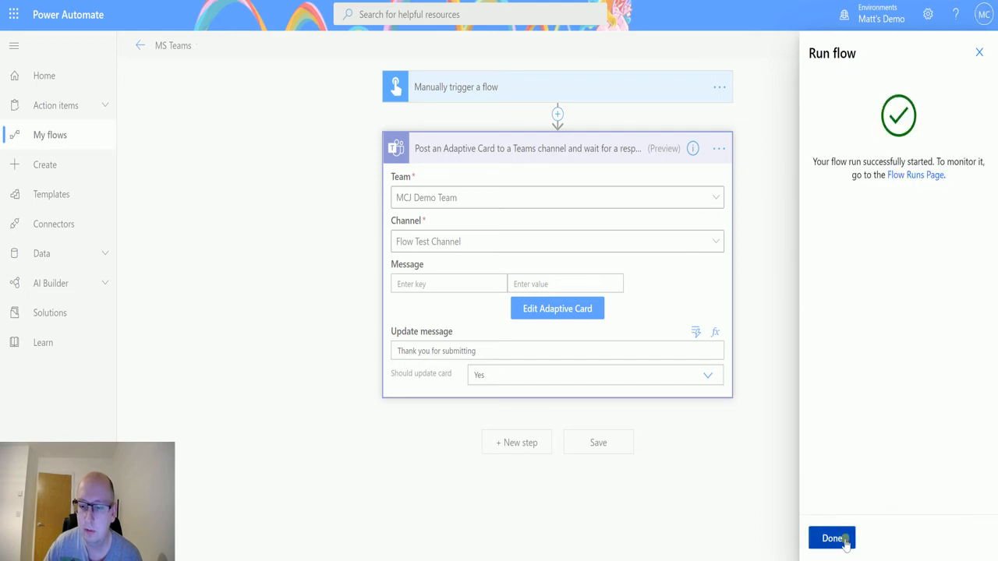
left_click(831, 538)
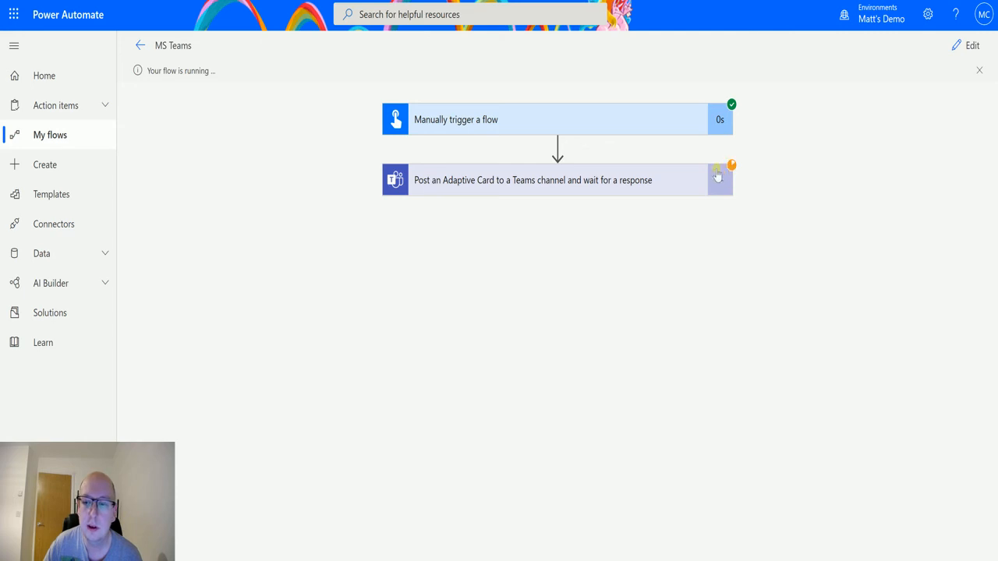
mouse_move(736, 193)
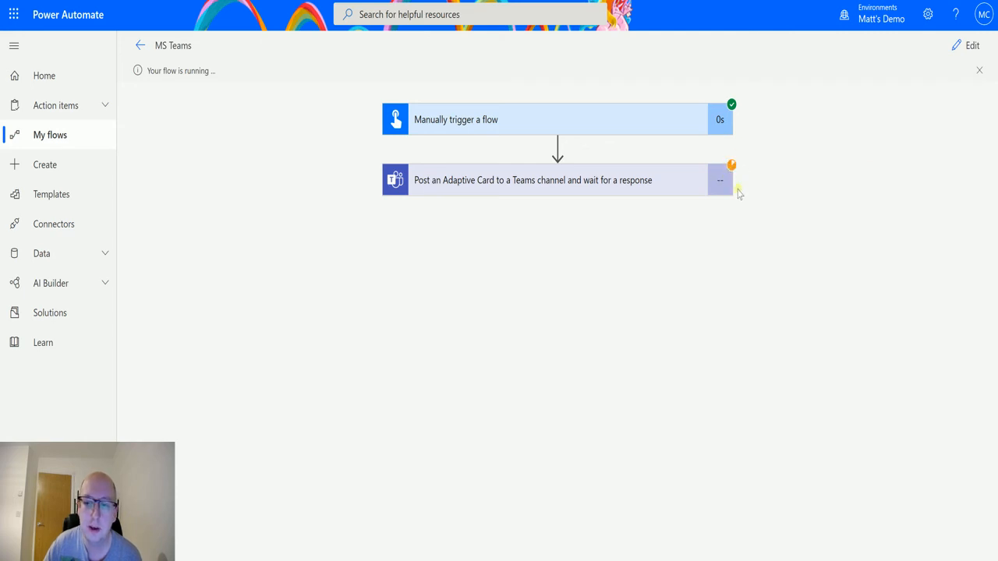
mouse_move(738, 189)
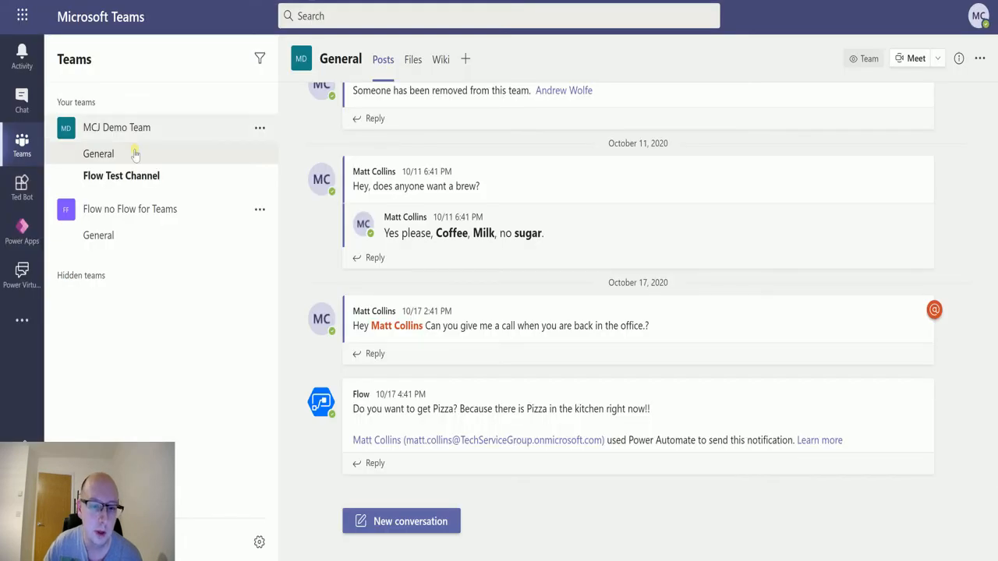
left_click(121, 176)
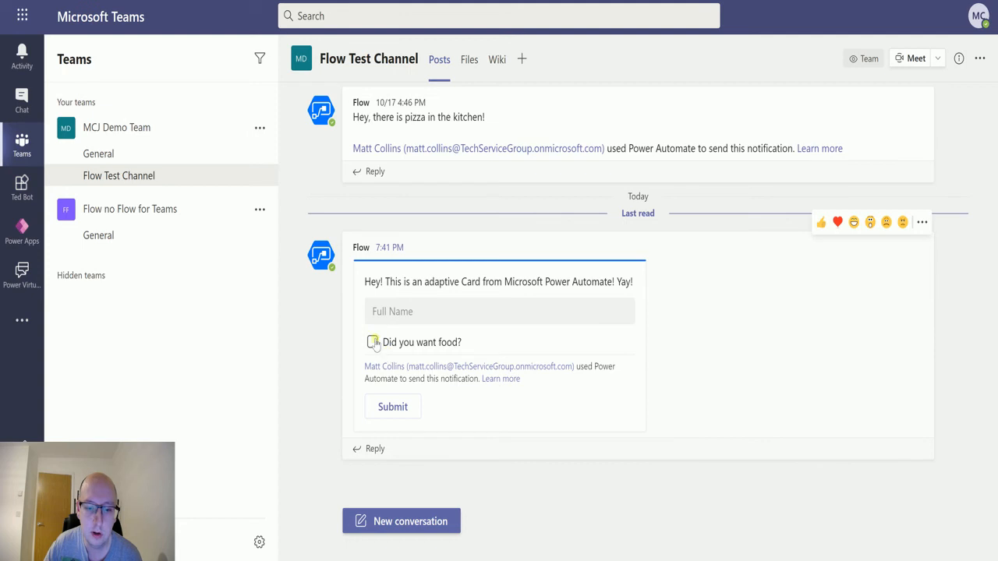
left_click(499, 311)
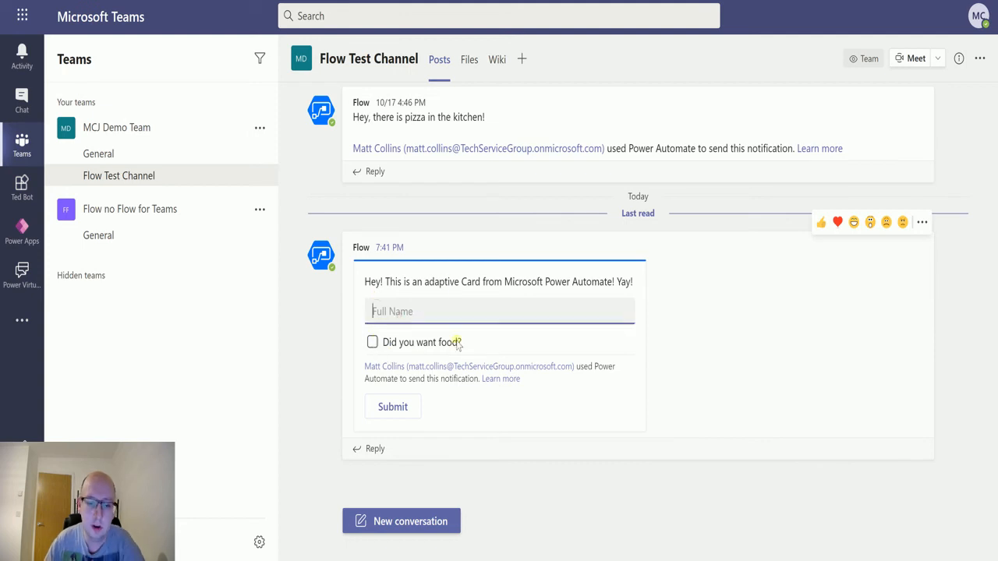
type("Matt COllins-Jones")
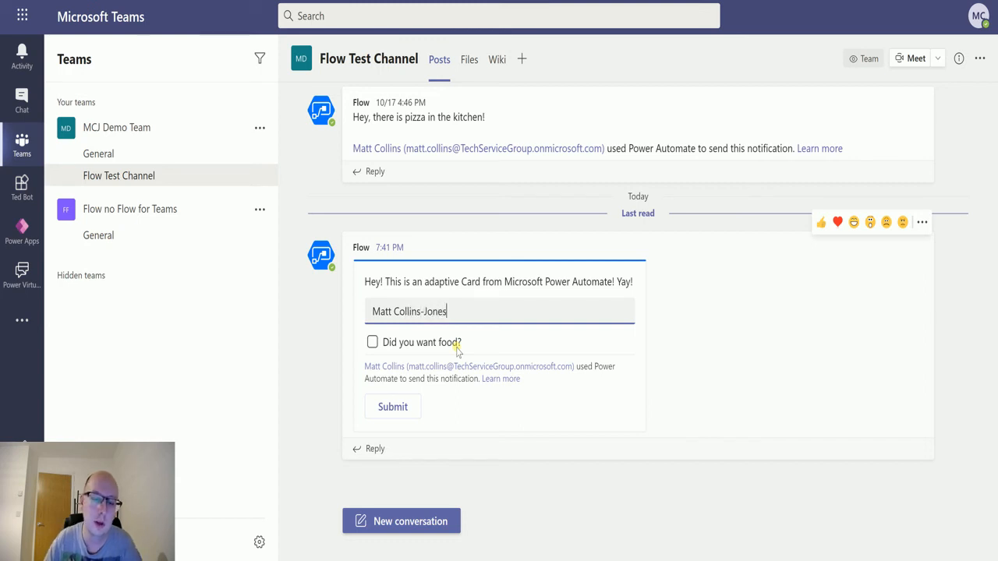
left_click(372, 342)
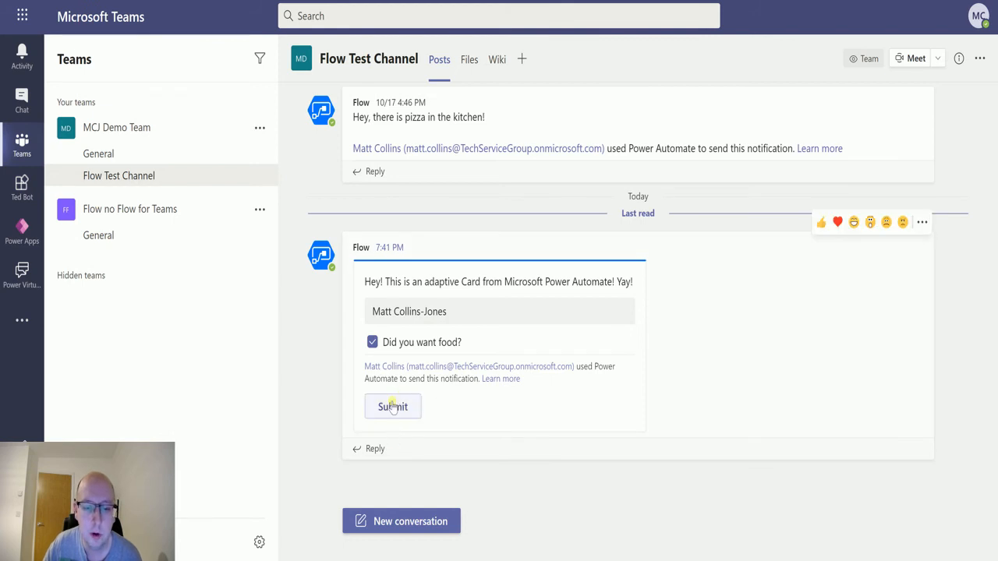
- Submit the completed adaptive card response in Teams
left_click(392, 407)
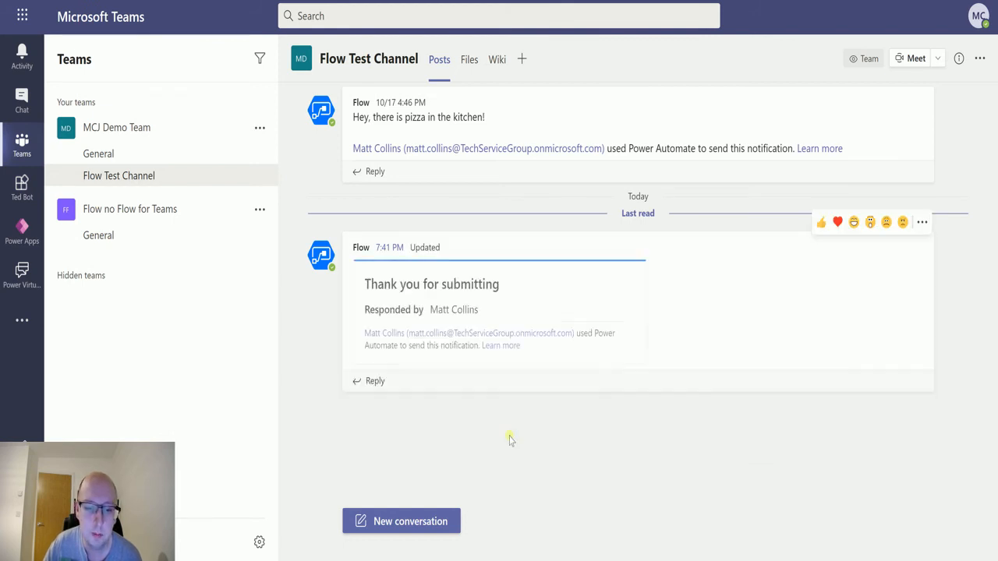
mouse_move(599, 286)
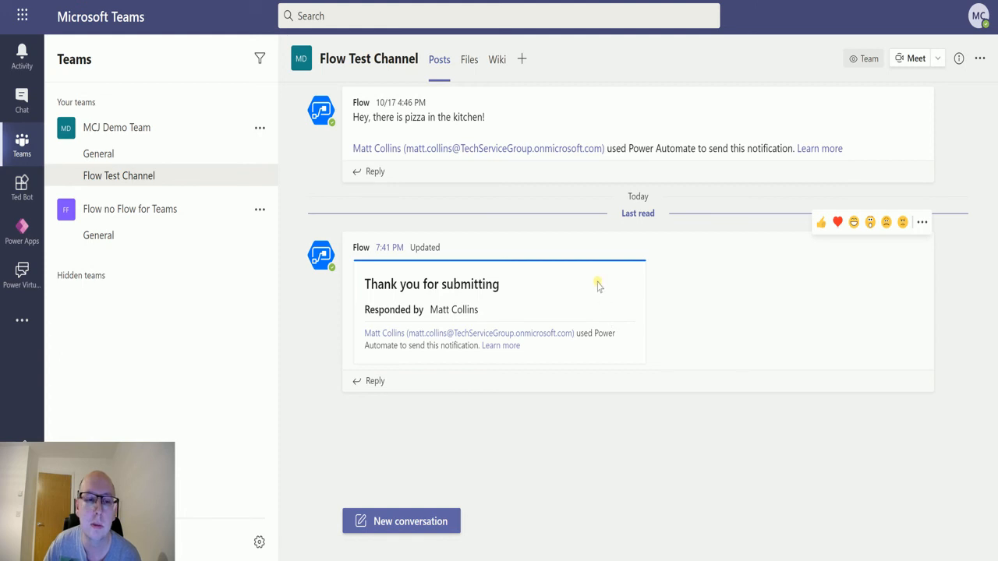
mouse_move(326, 70)
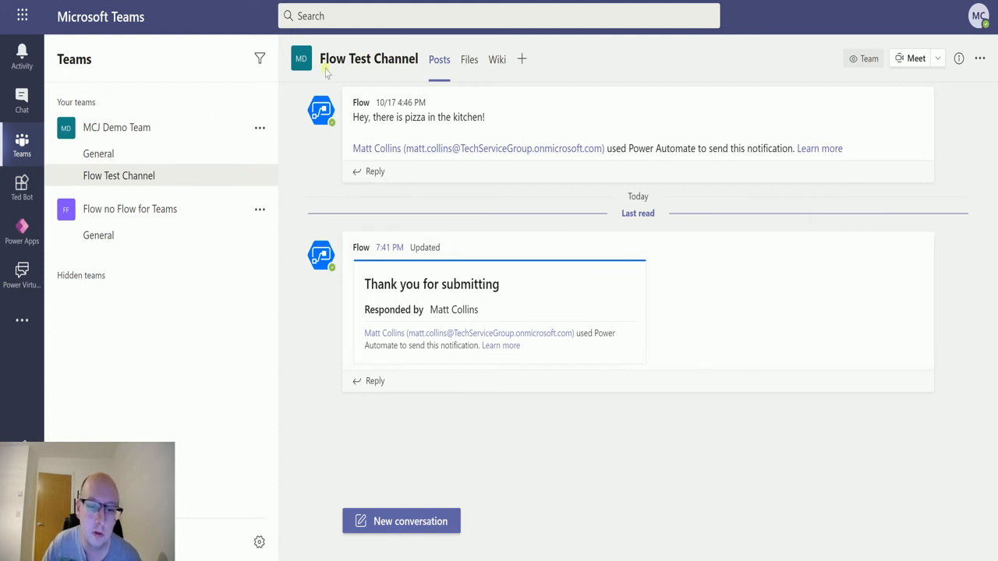
mouse_move(411, 63)
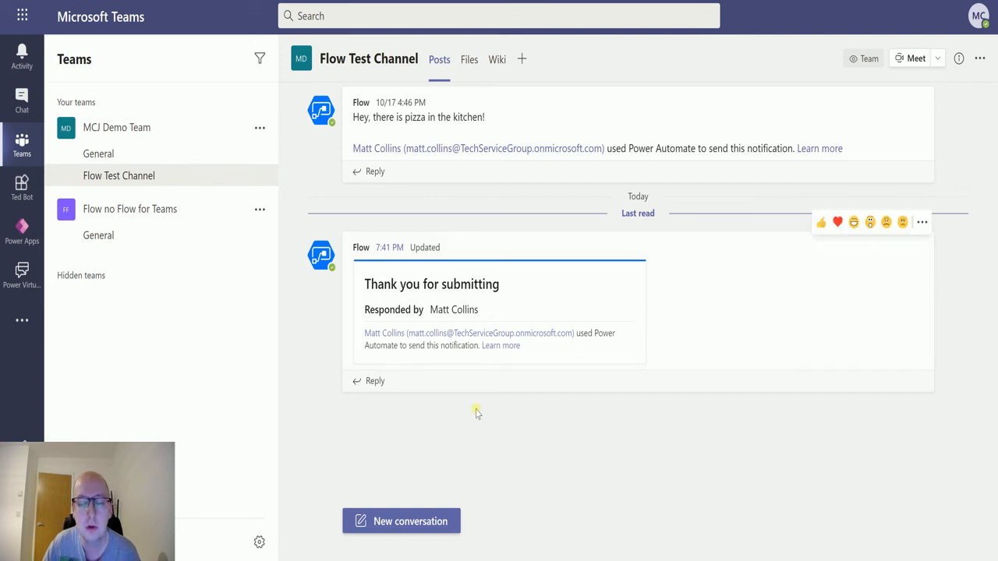
mouse_move(506, 388)
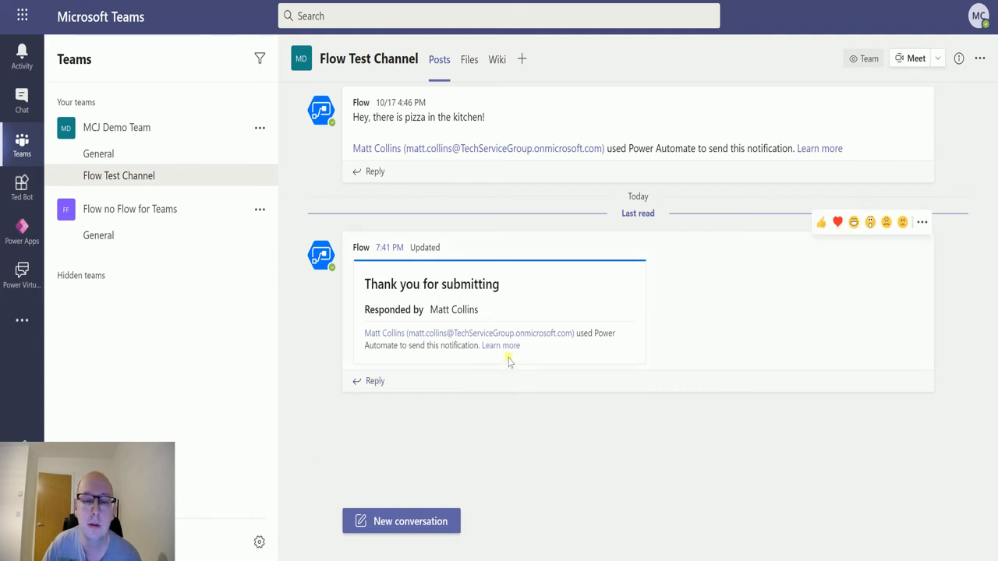
mouse_move(500, 345)
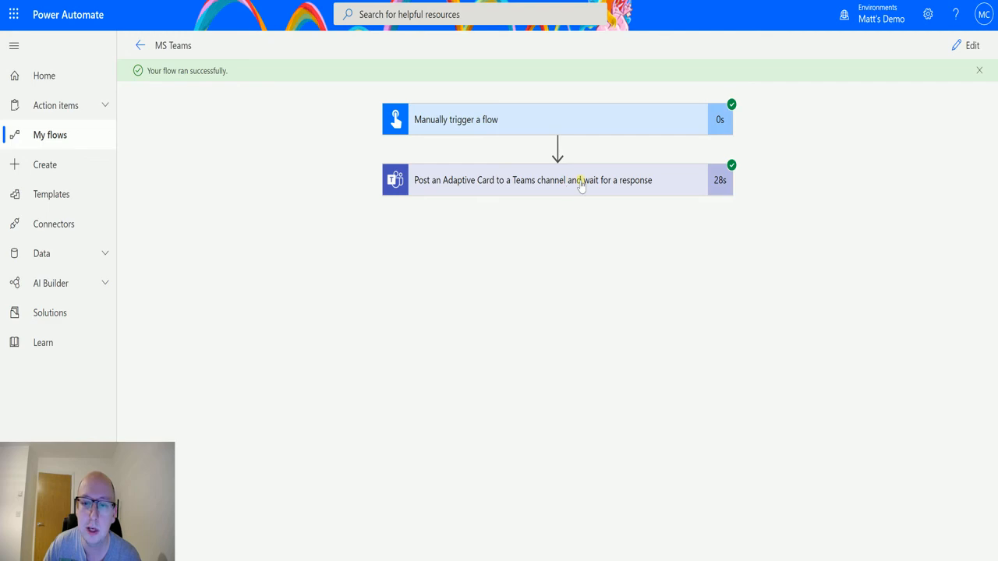
- Expand the card step's run details and view outputs NameID 'Matt Collins-Jones' and ToggID 'Yes'
left_click(557, 180)
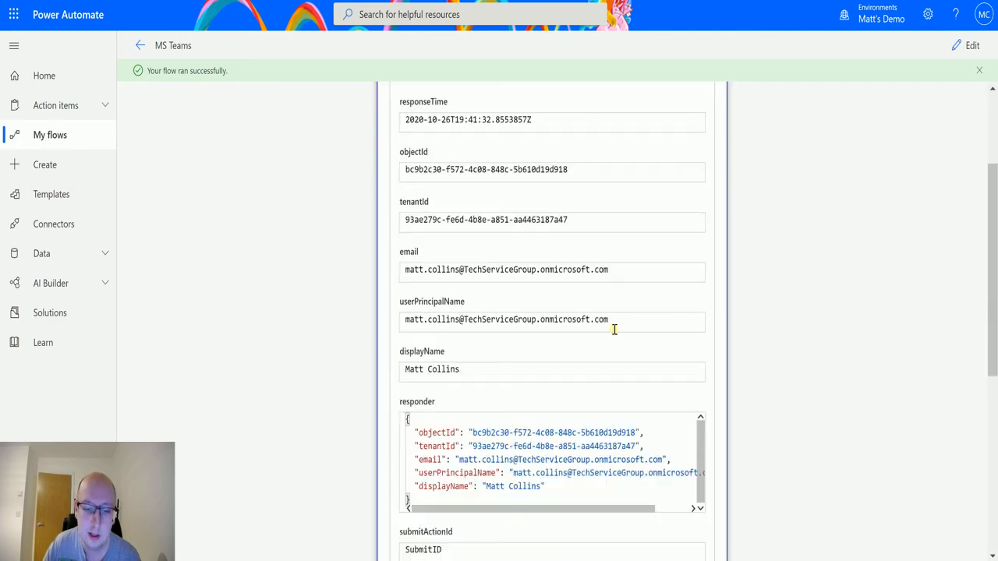
scroll("up", 3)
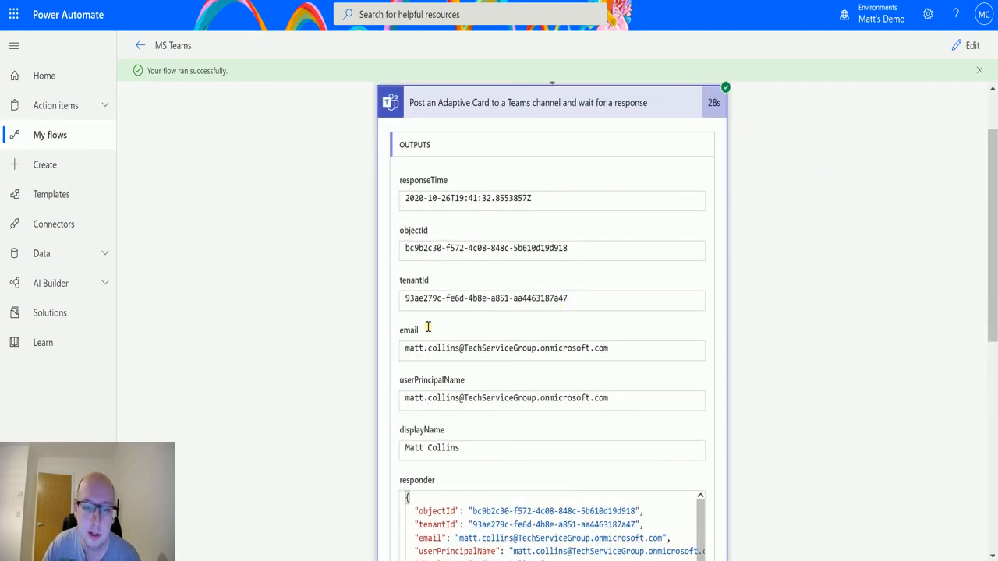
scroll("down", 3)
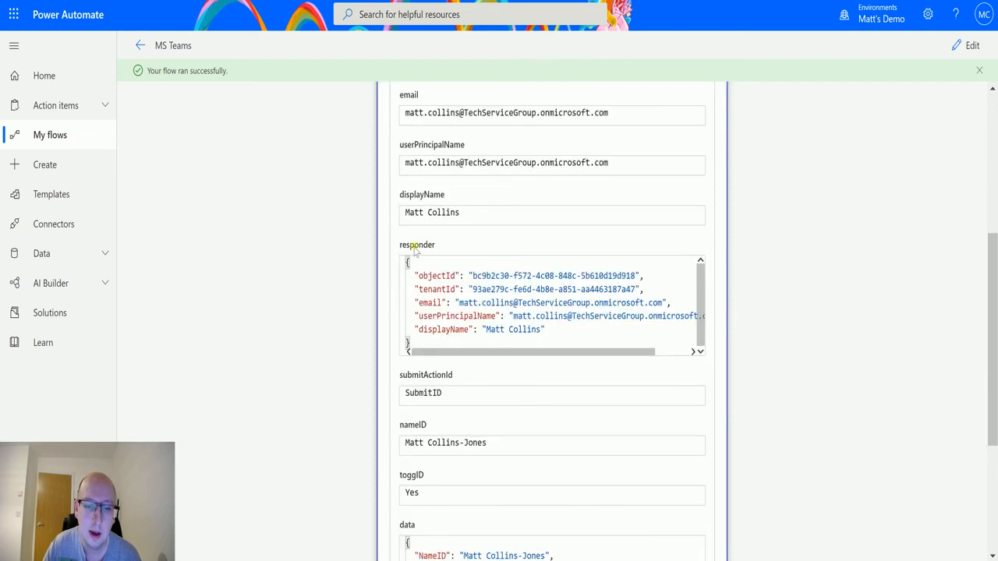
scroll("down", 3)
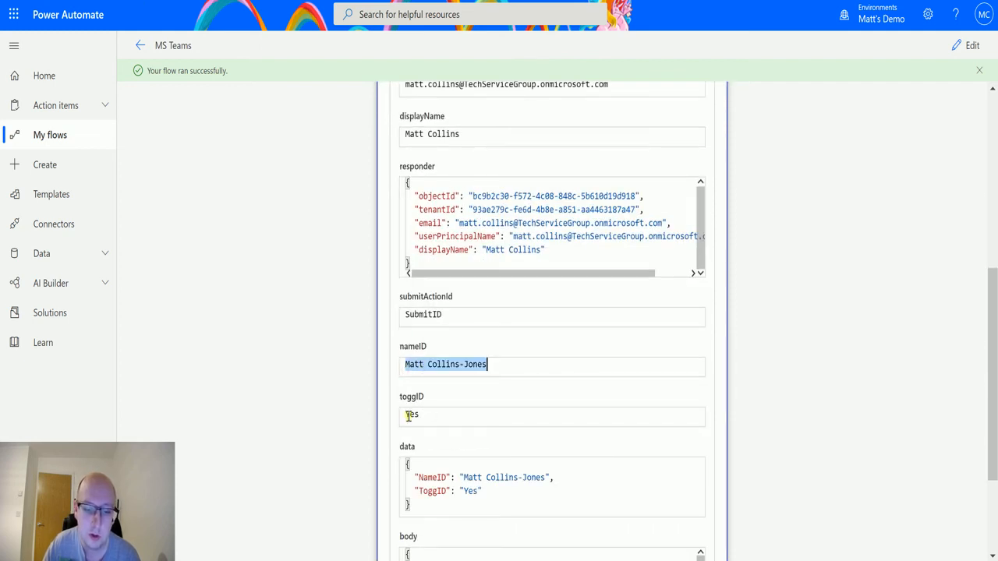
scroll("down", 3)
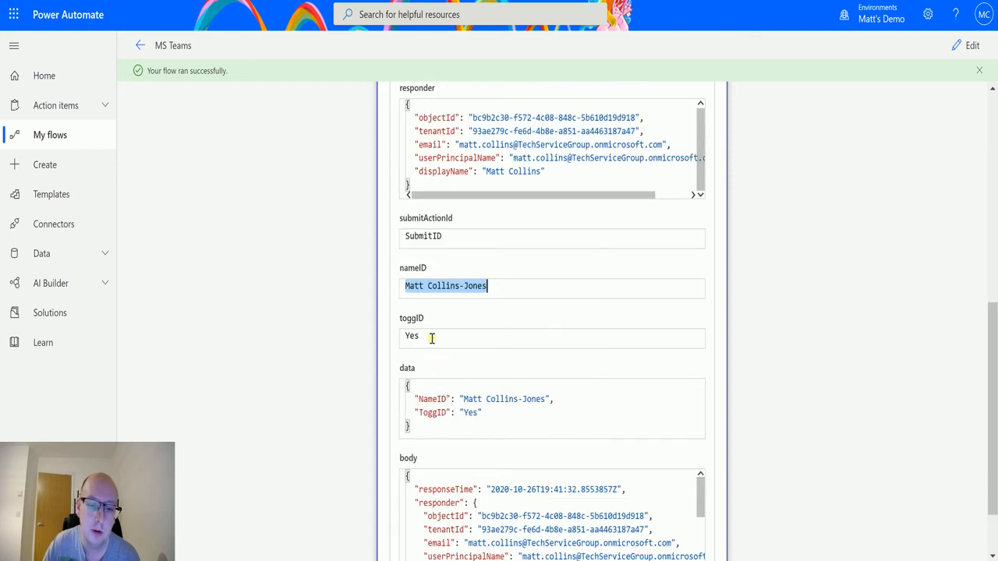
scroll("down", 3)
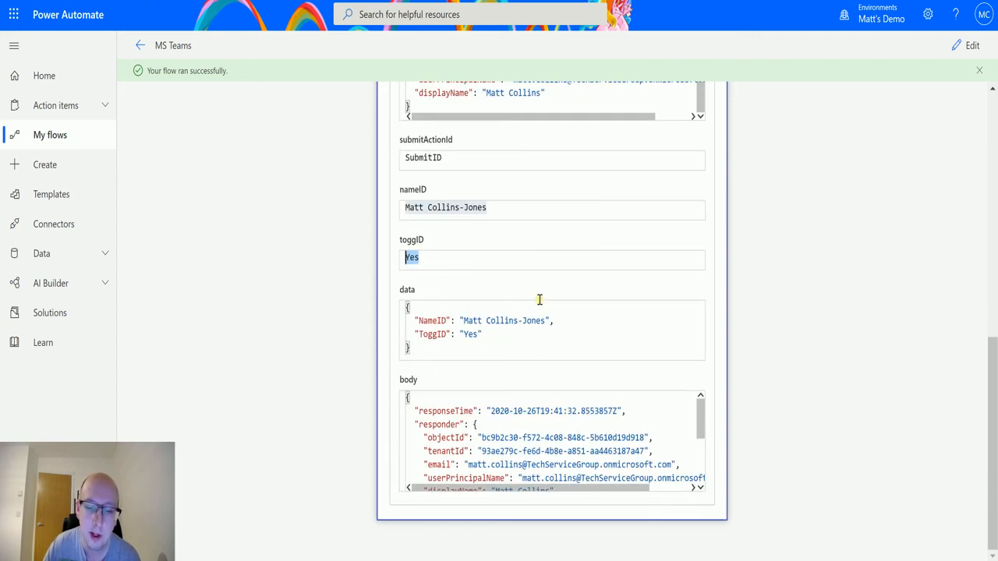
scroll("up", 3)
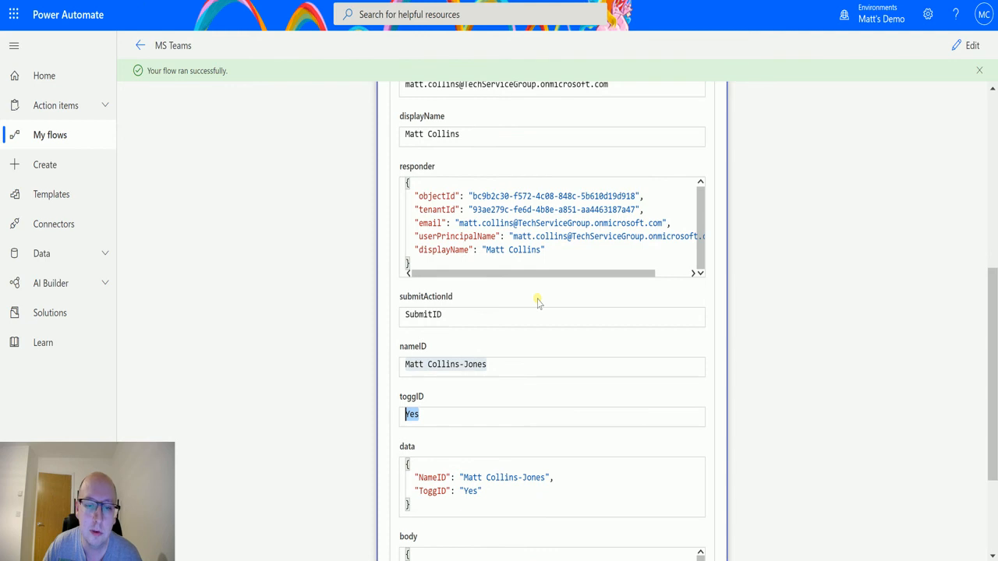
scroll("up", 3)
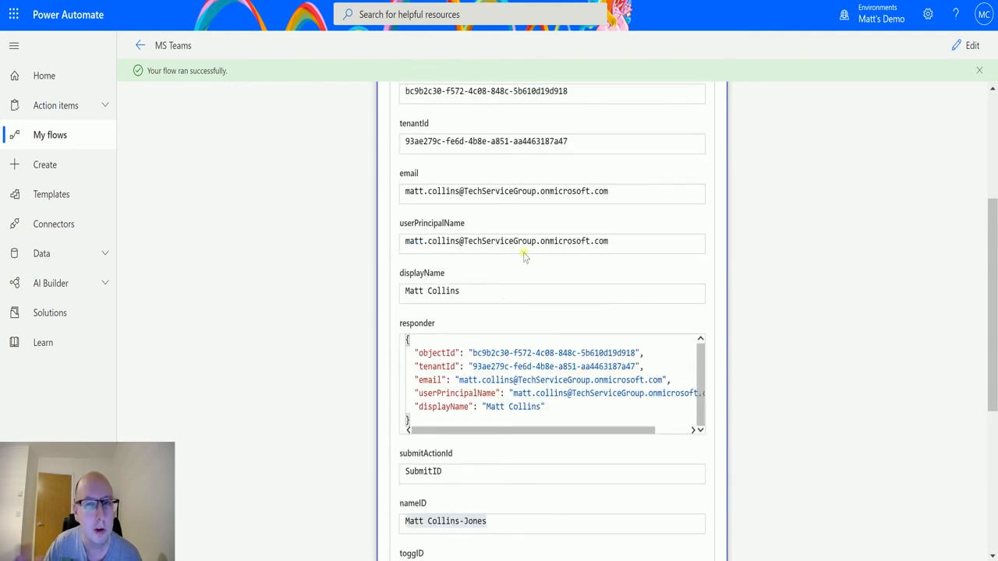
mouse_move(608, 274)
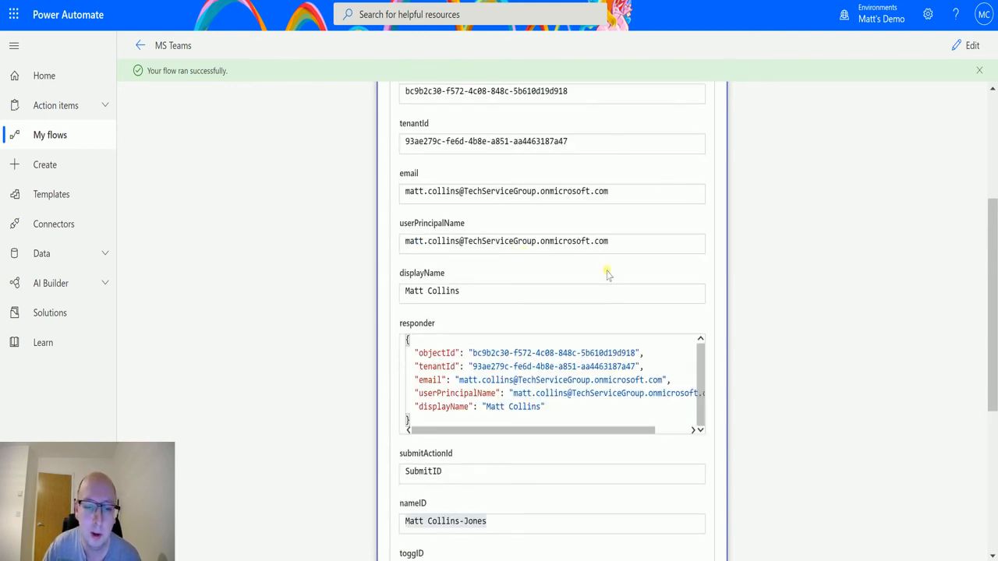
scroll("down", 3)
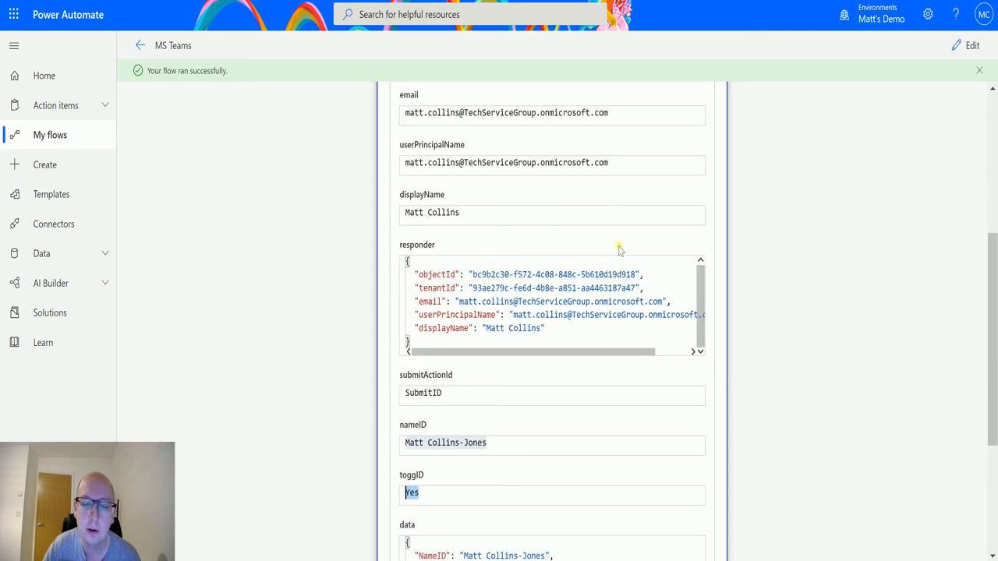
scroll("down", 3)
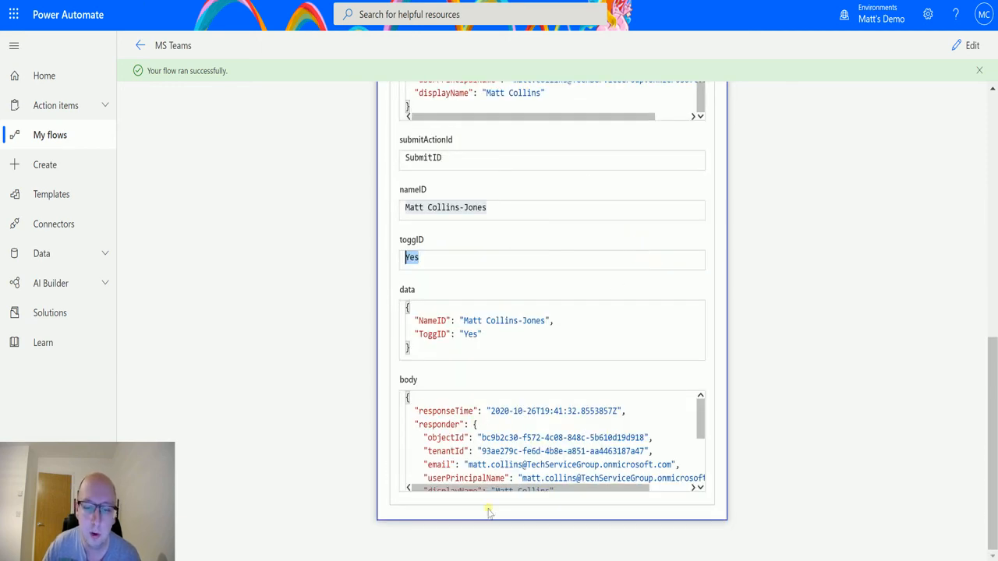
scroll("up", 3)
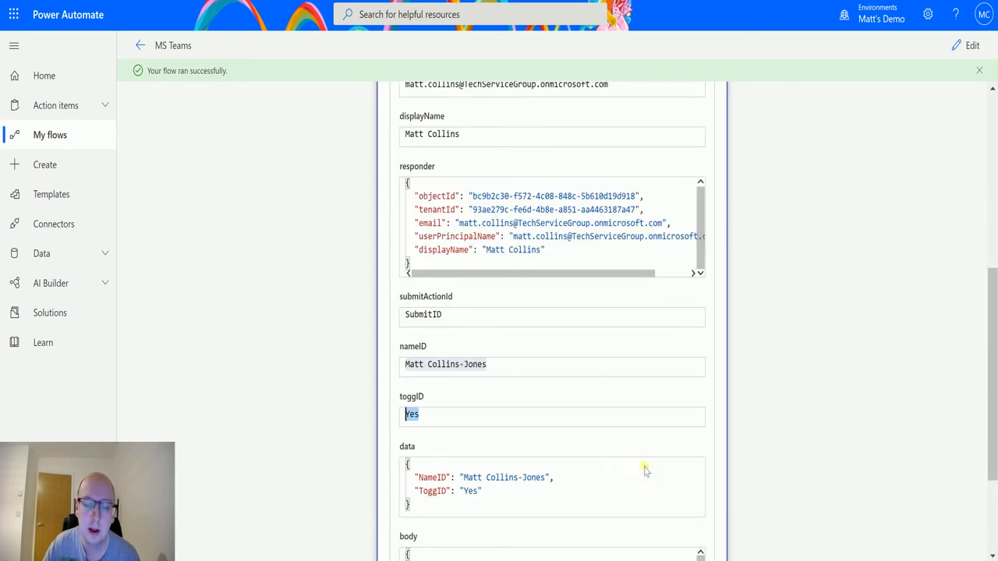
scroll("up", 3)
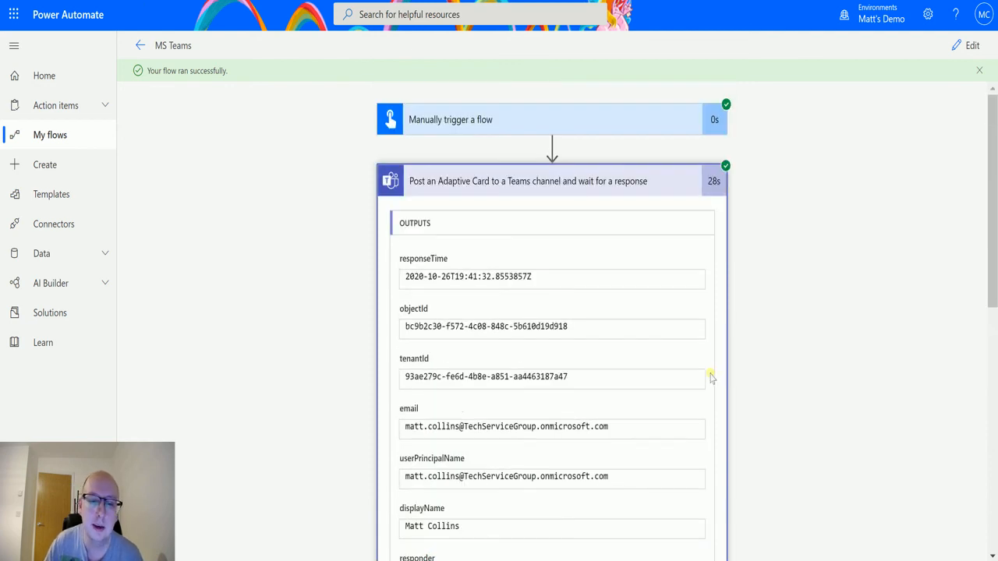